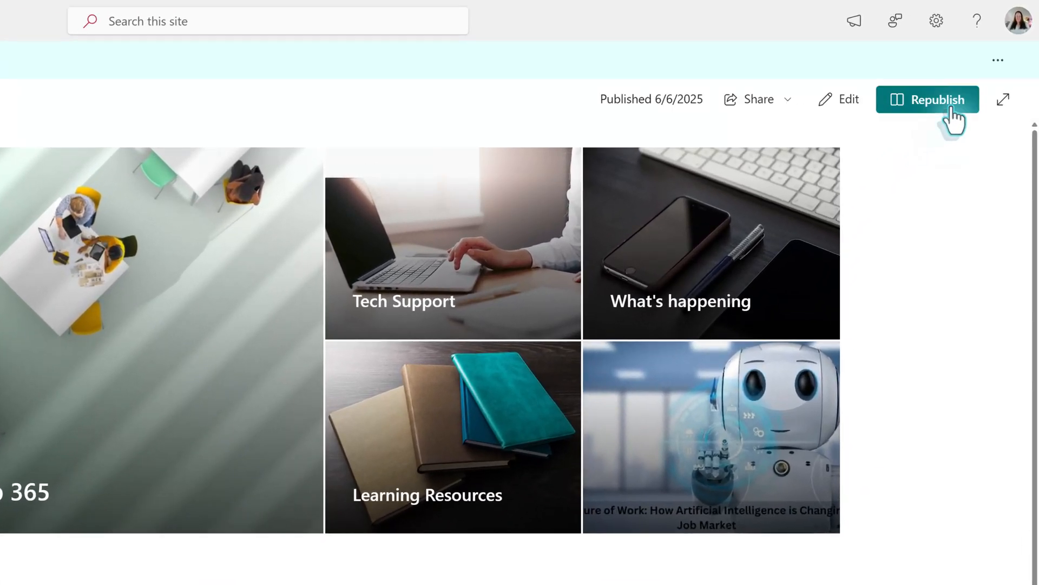
Step: Start editing the page and browse the full list of available web parts in the toolbox
left_click(1024, 106)
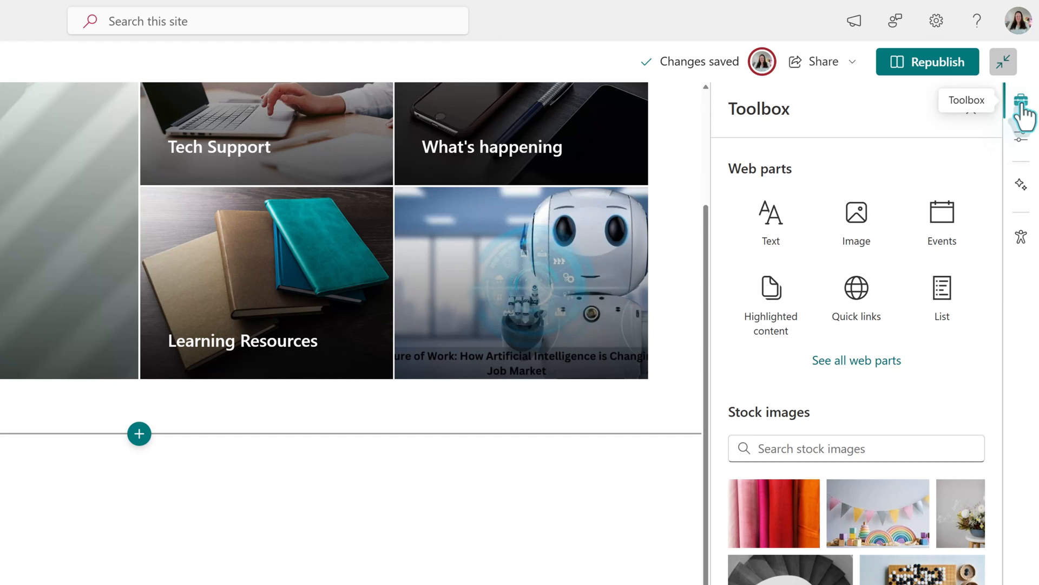
left_click(1030, 103)
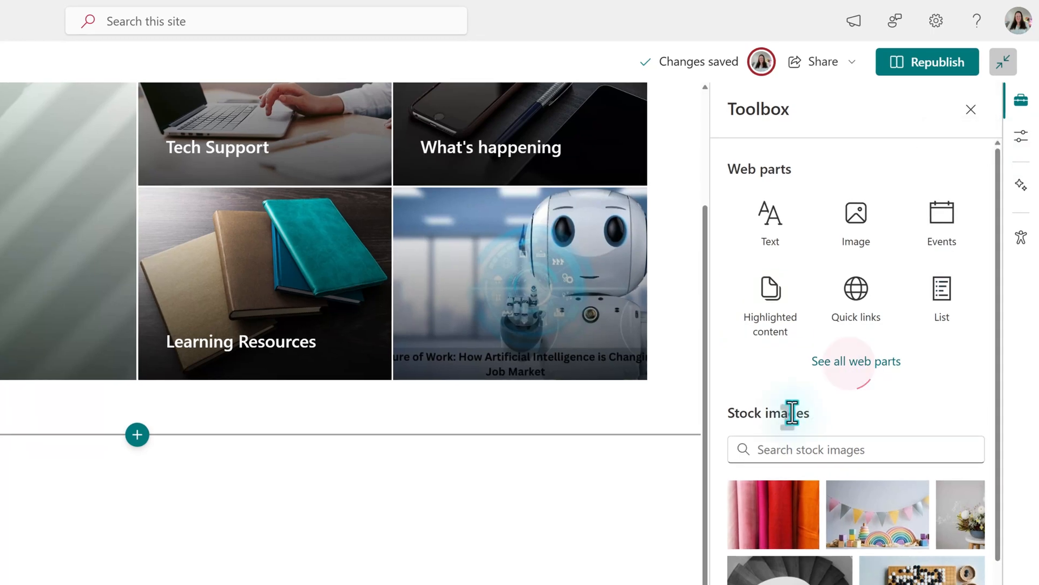
left_click(855, 361)
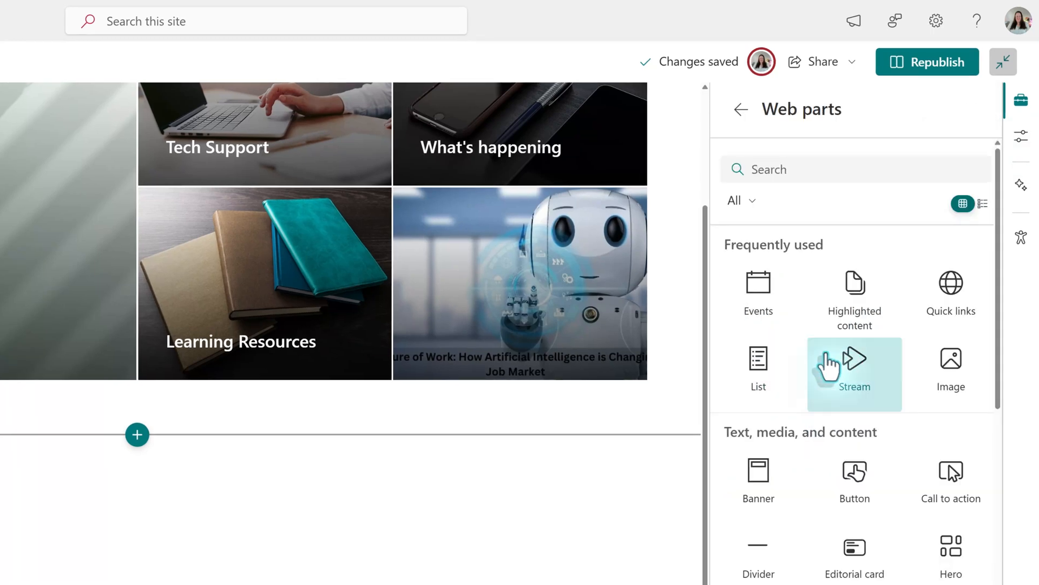
scroll("down", 3)
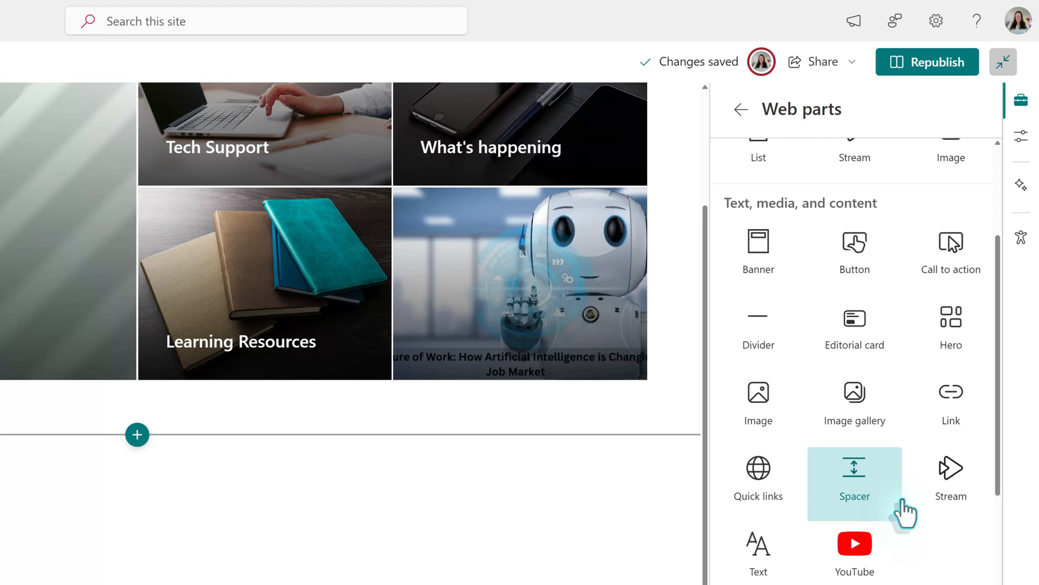
scroll("down", 3)
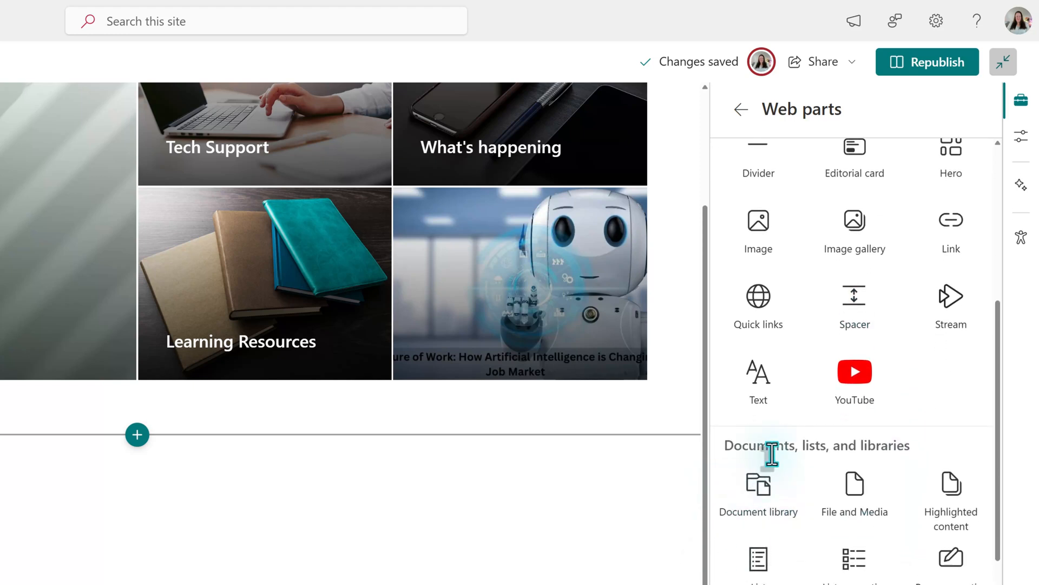
mouse_move(894, 474)
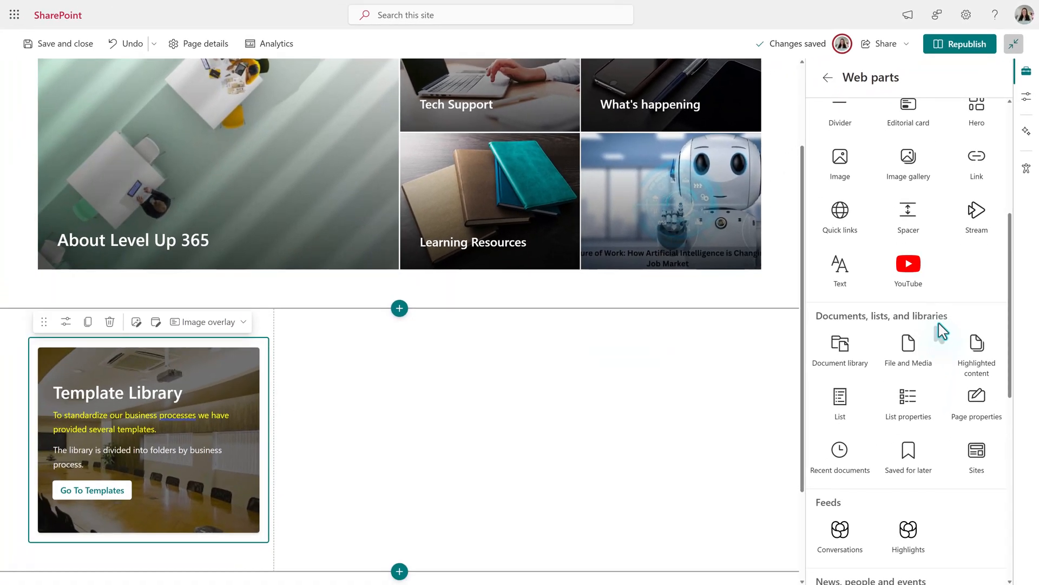
mouse_move(954, 345)
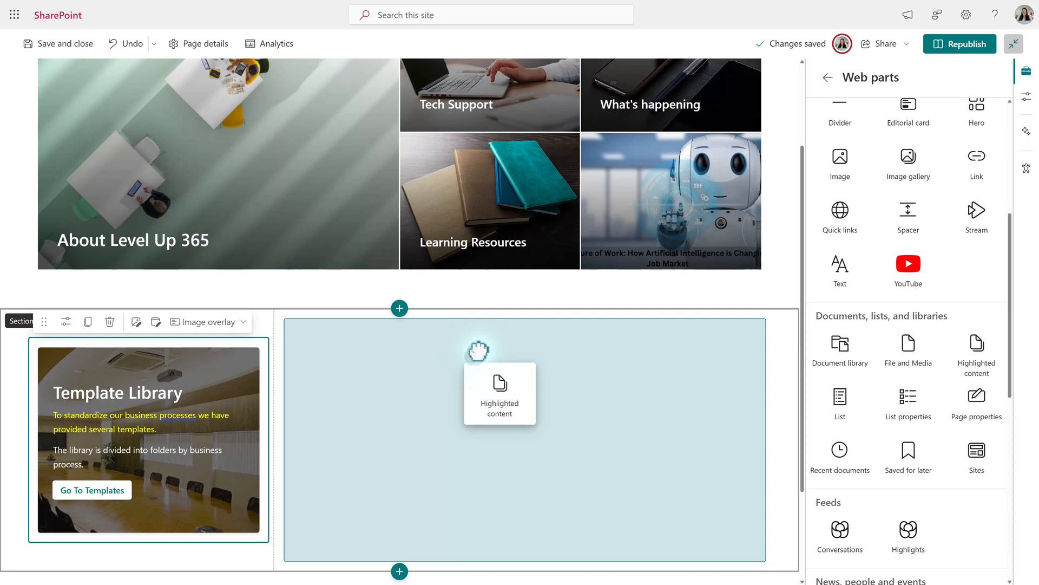
Step: Drop a Highlighted content web part into the empty right column next to Template Library
left_click(500, 393)
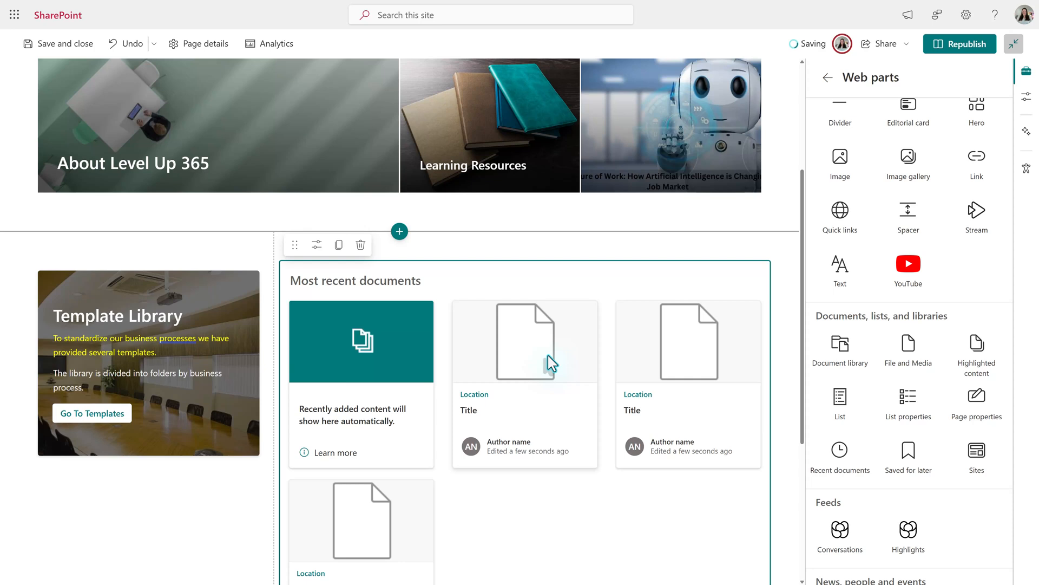
scroll("down", 3)
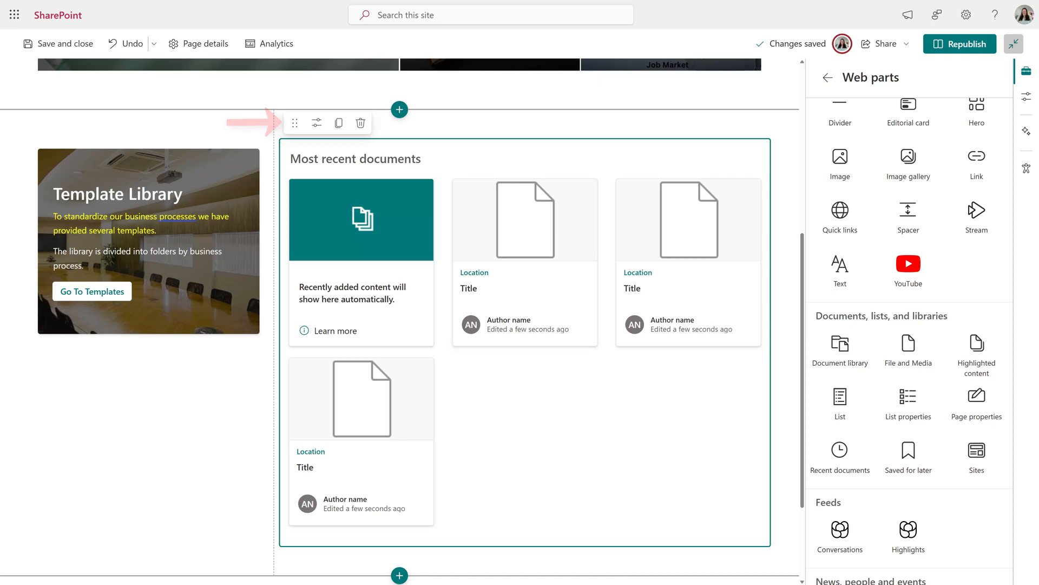
mouse_move(316, 124)
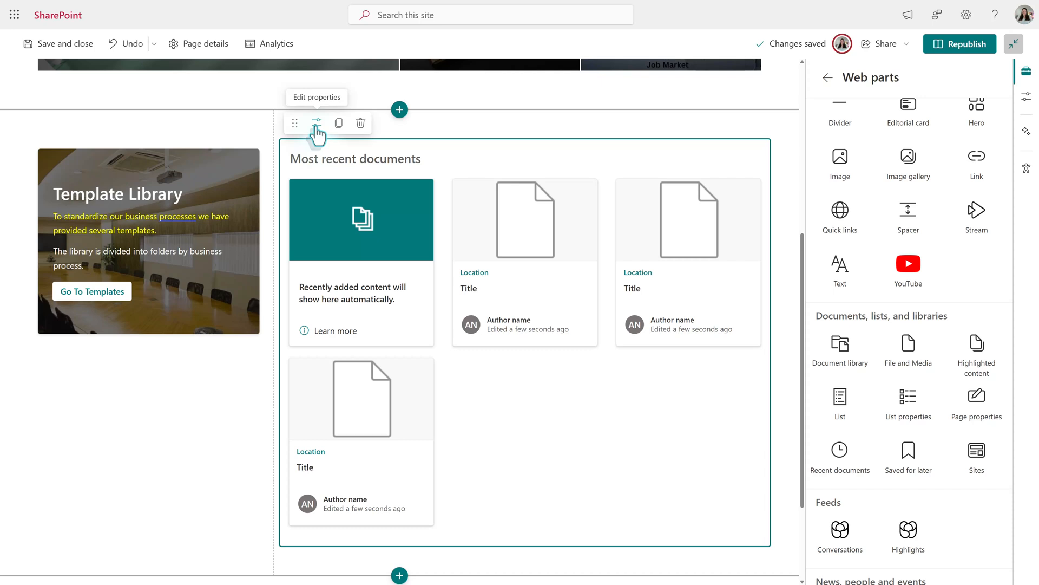
Step: Title the web part 'Teams Training', toggling Show title off and back on
left_click(316, 123)
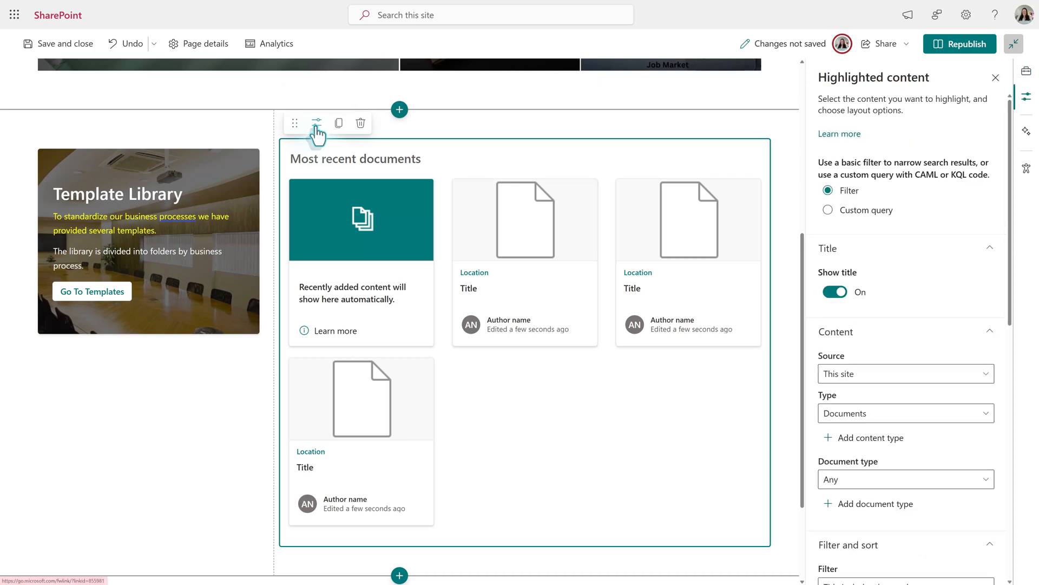
mouse_move(946, 213)
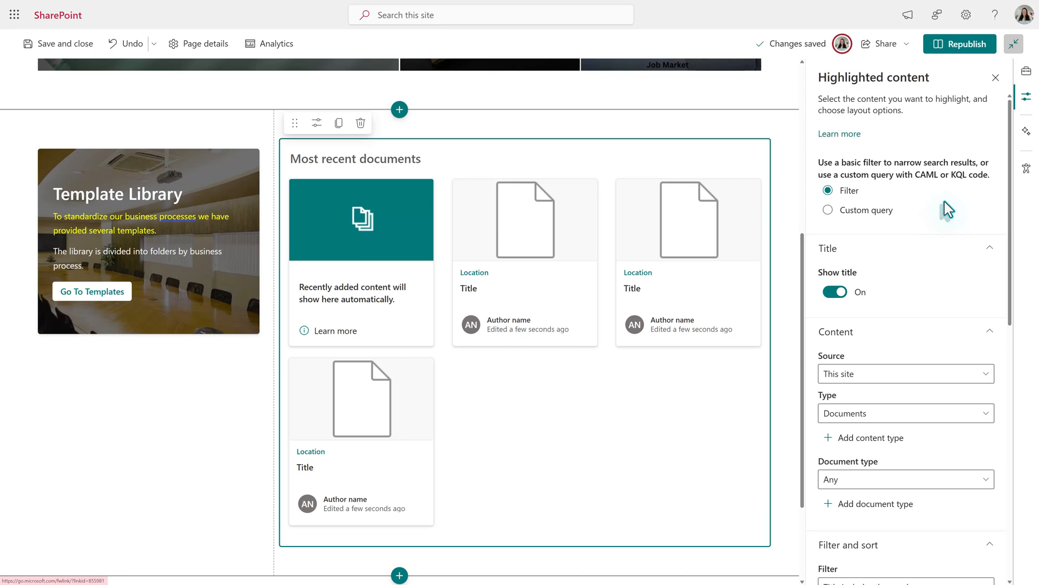
type("Tr")
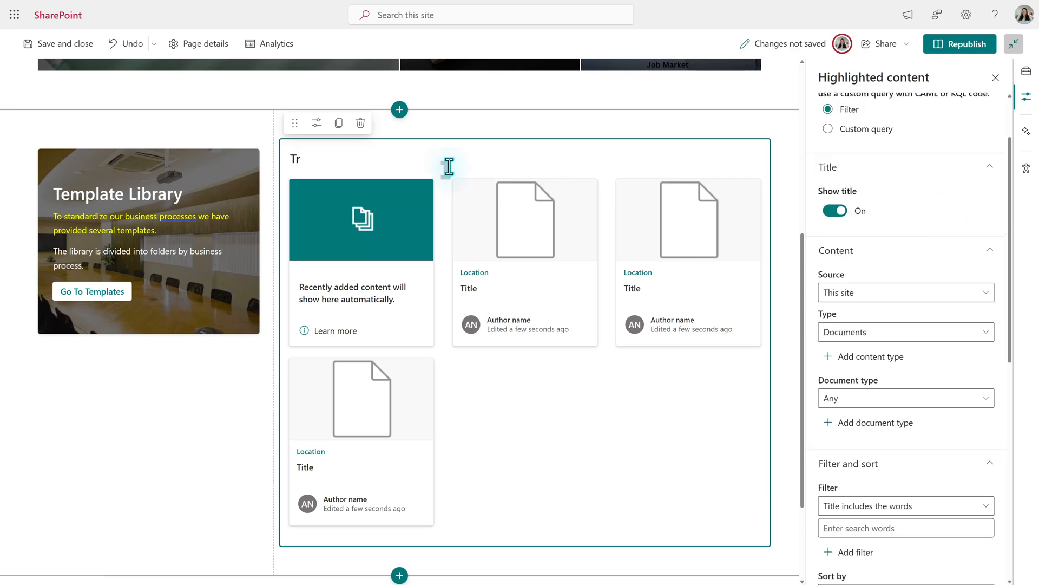
type("eams Traini")
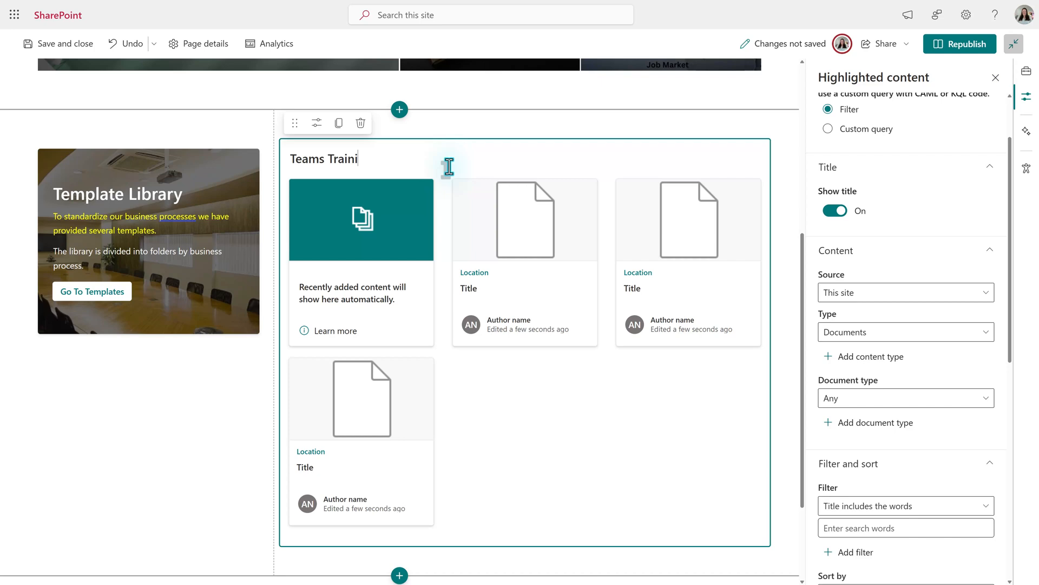
type("ng")
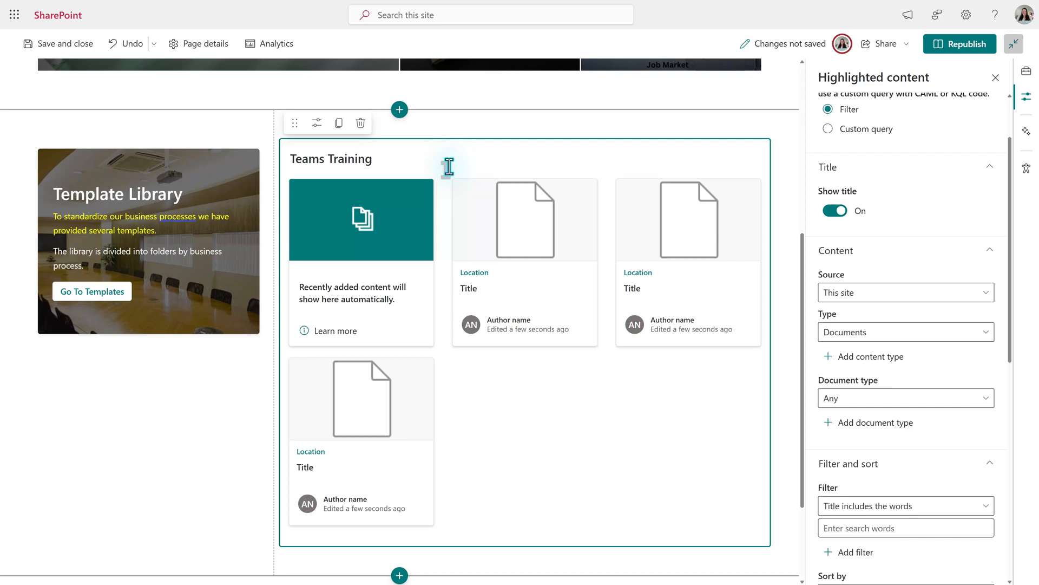
left_click(835, 211)
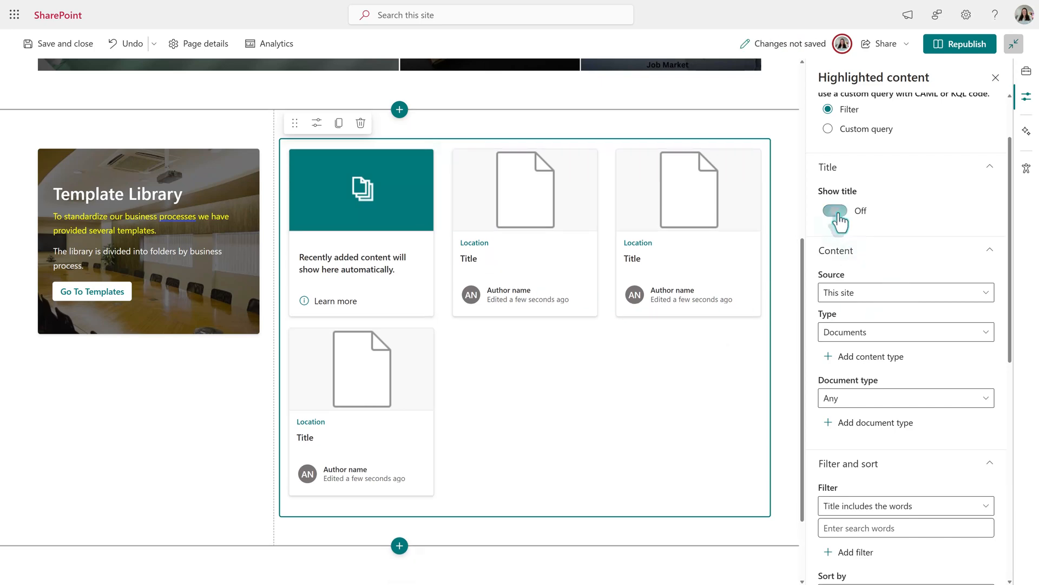
left_click(836, 210)
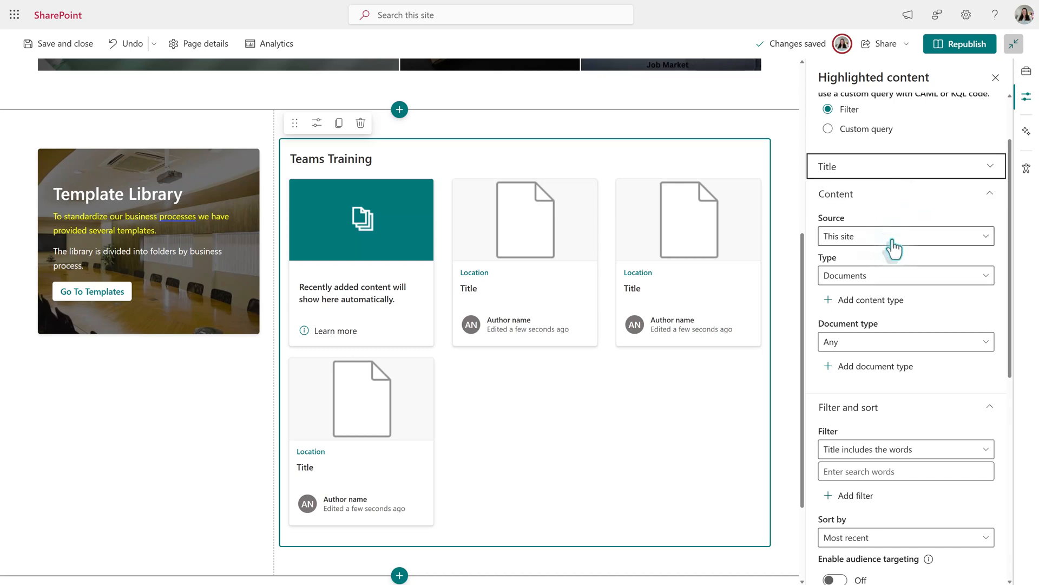
mouse_move(901, 245)
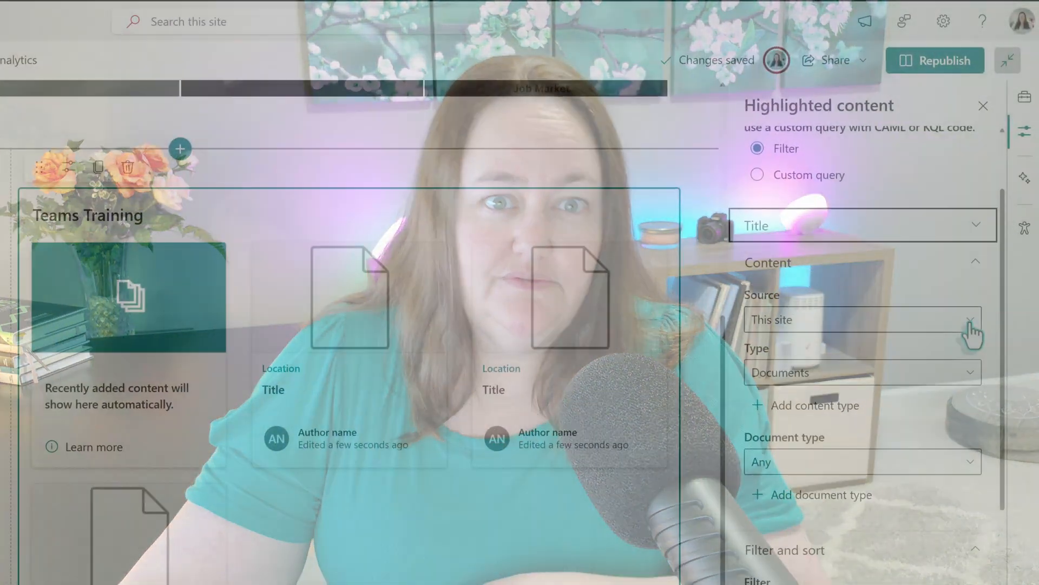
Step: Set the web part's Source to A document library on this site
left_click(863, 319)
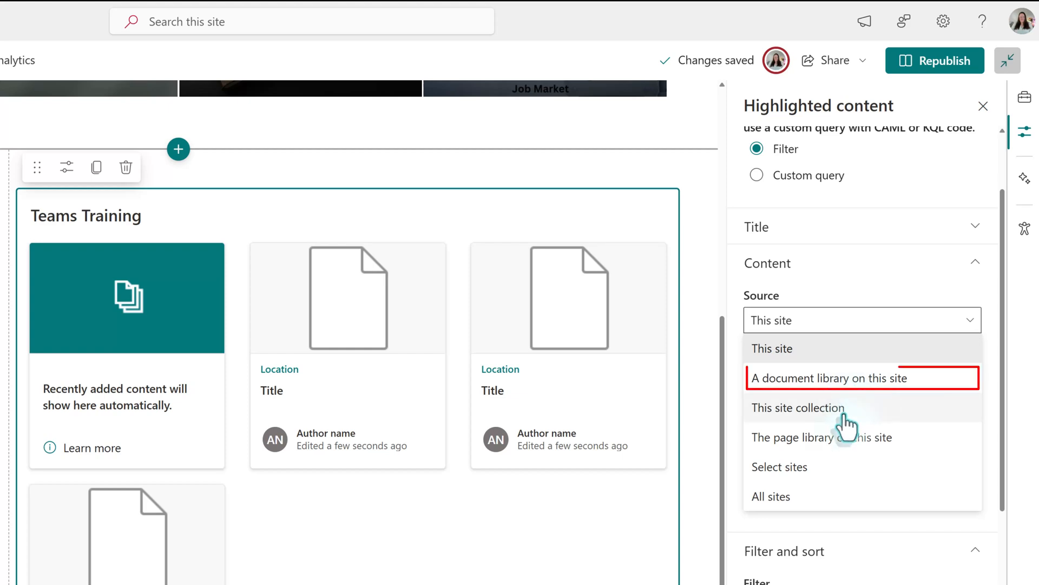
mouse_move(866, 441)
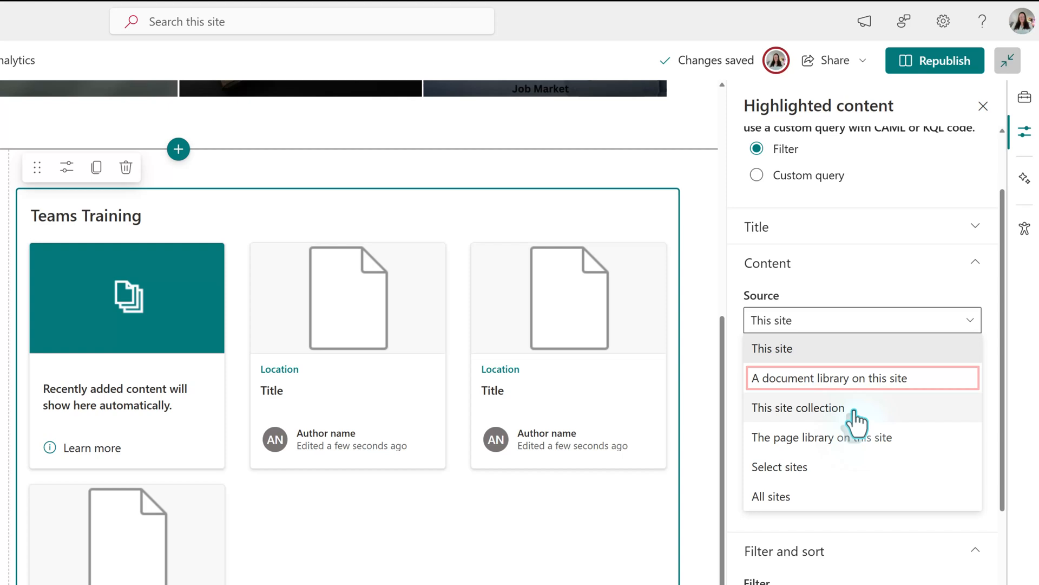
left_click(831, 378)
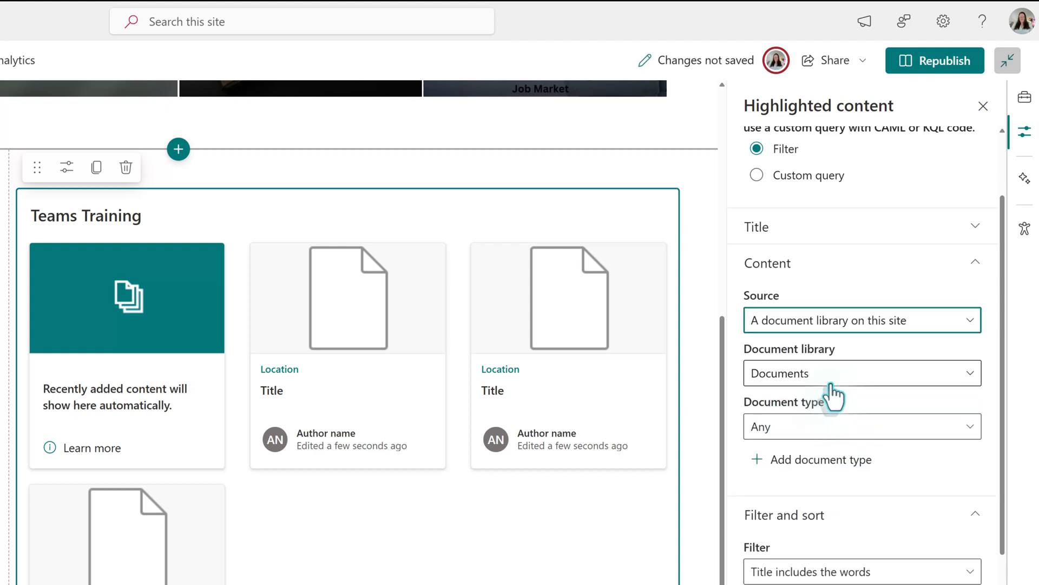
mouse_move(873, 400)
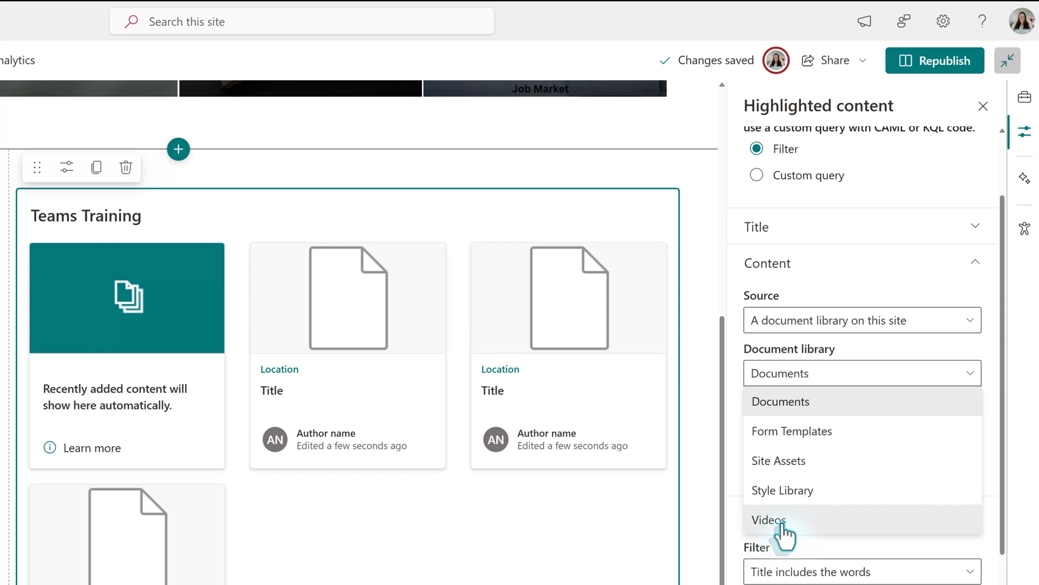
Step: Choose the Videos library and restrict Document type to Video
left_click(769, 519)
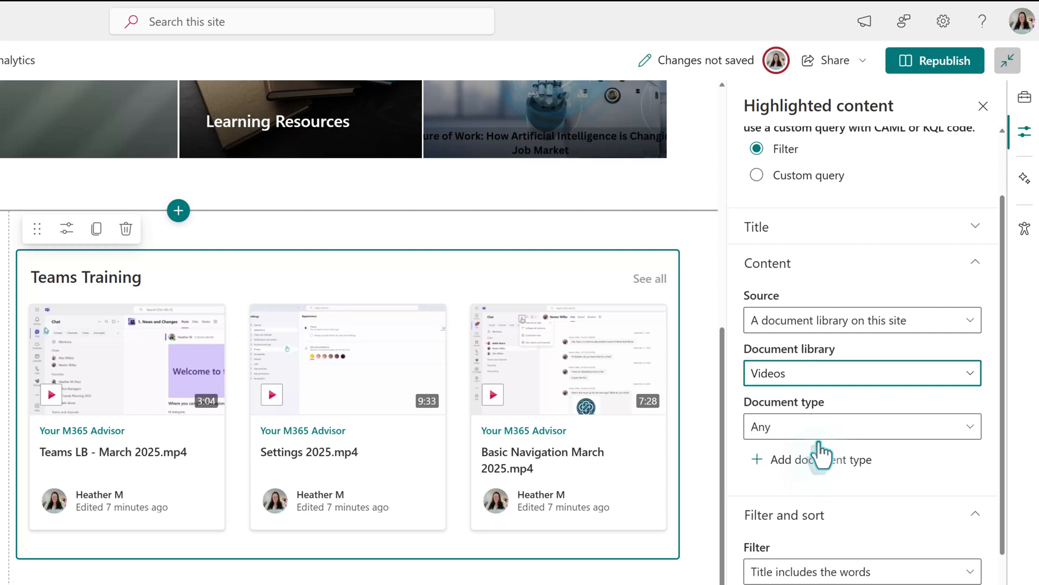
left_click(862, 427)
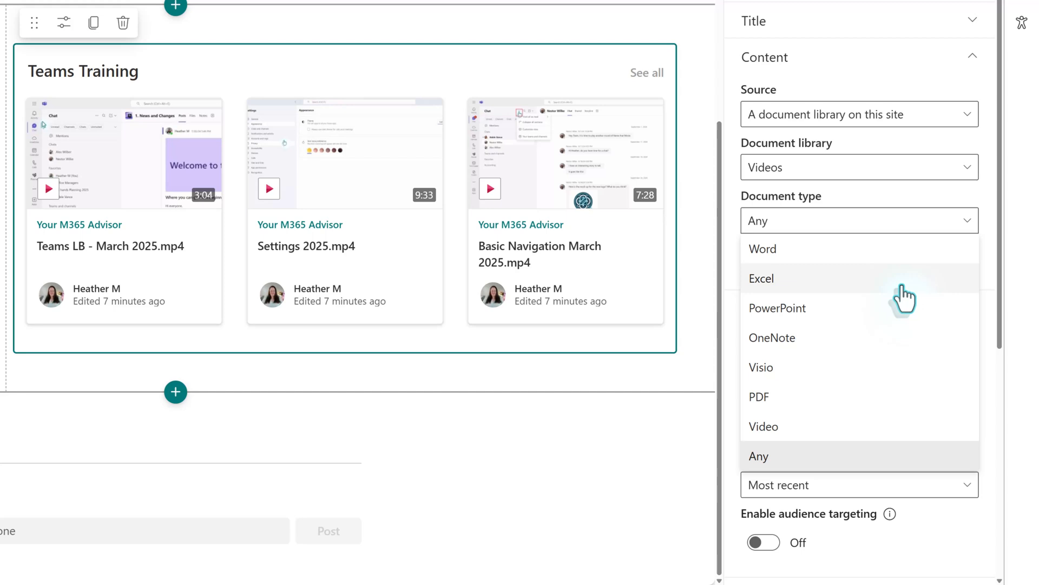
mouse_move(774, 442)
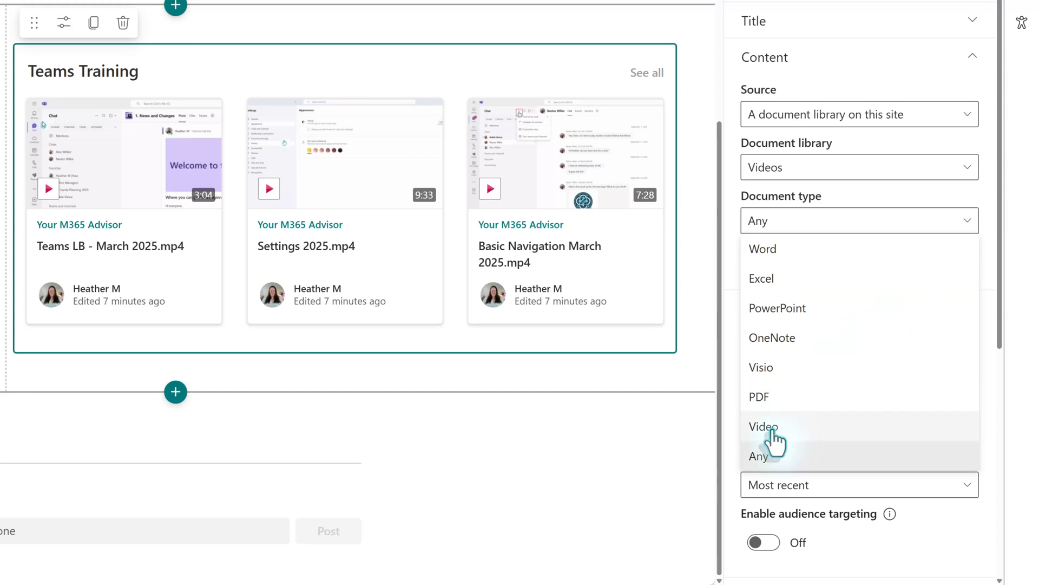
left_click(762, 427)
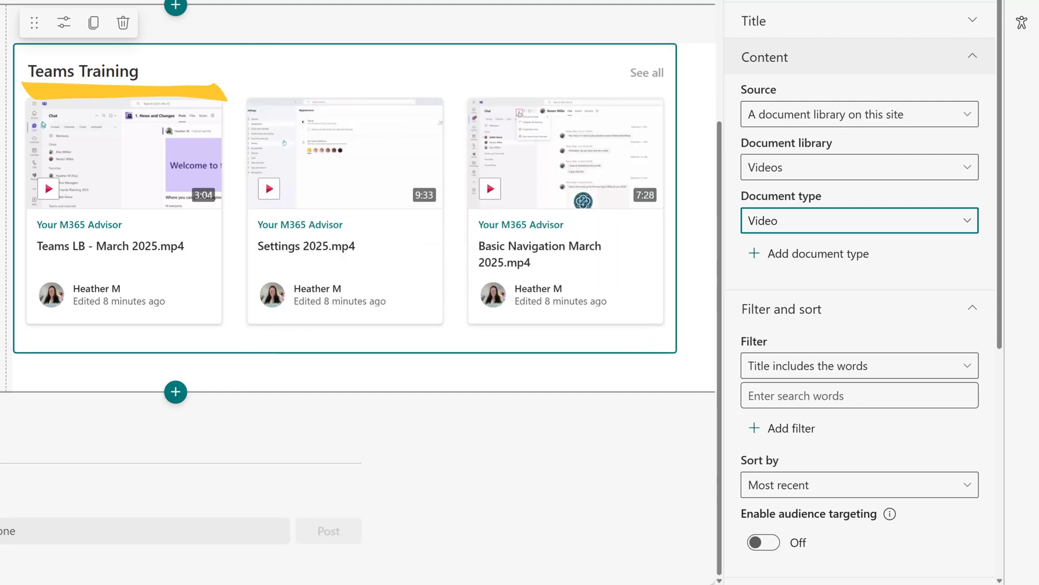
Step: Switch Filter to Column name, briefly assigning a research type in the Research library grid
left_click(972, 55)
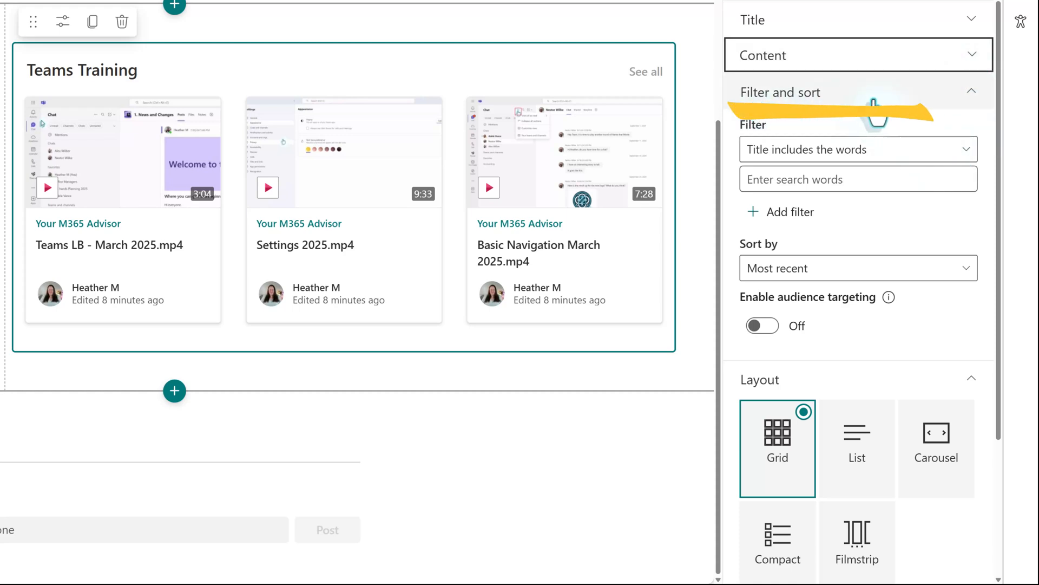
mouse_move(899, 165)
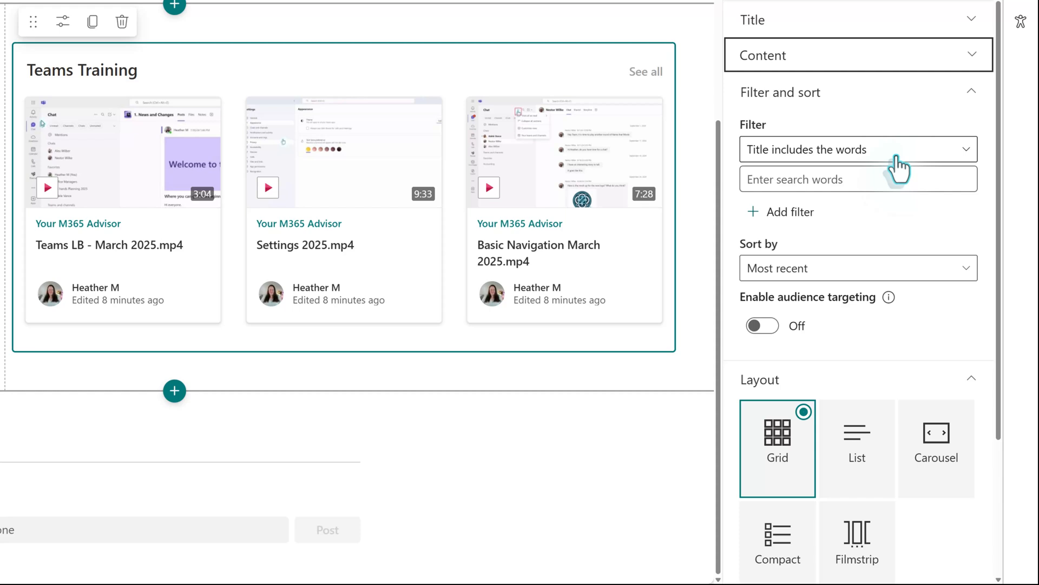
mouse_move(801, 202)
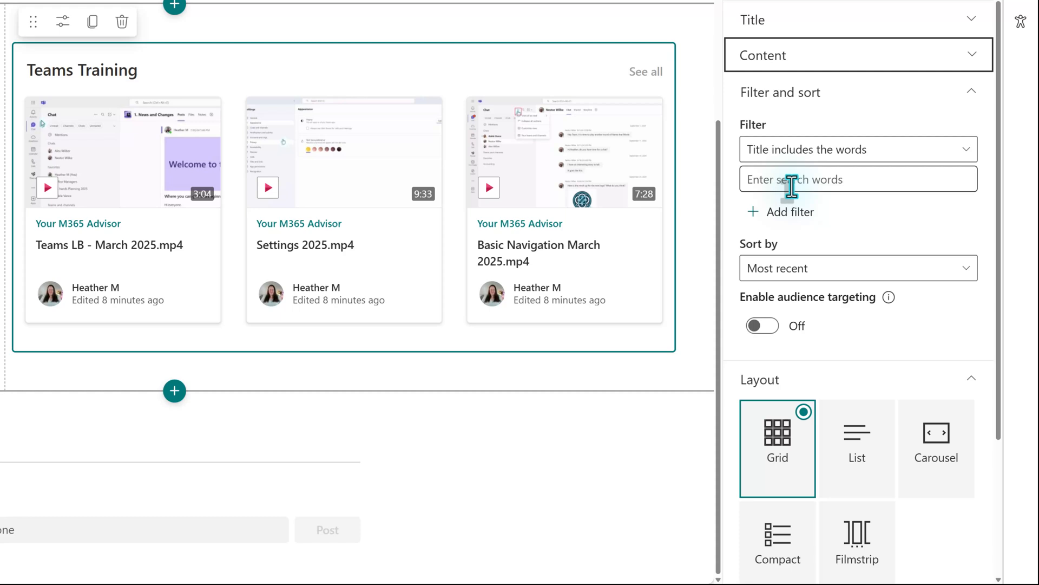
mouse_move(968, 165)
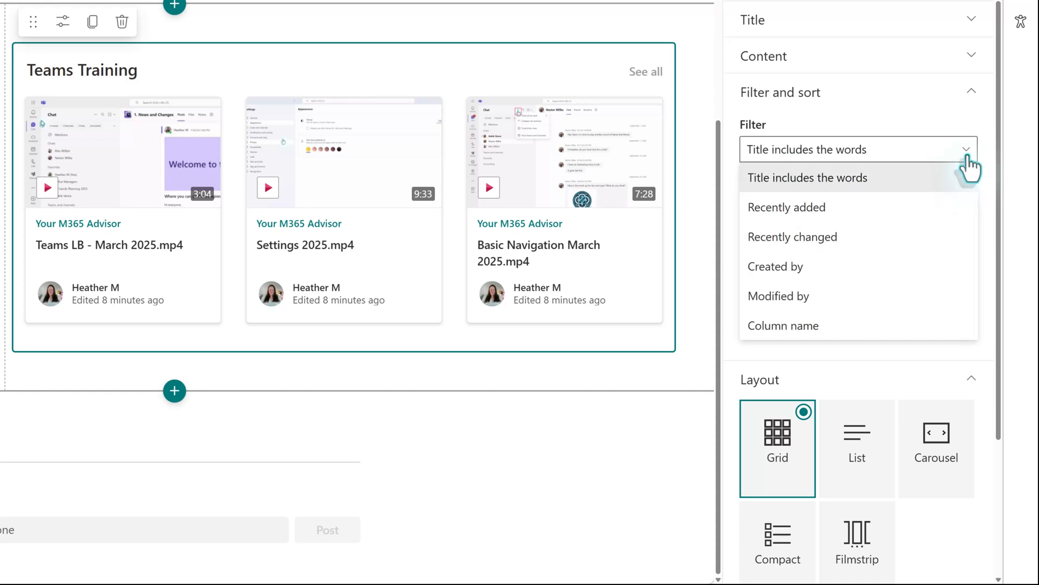
mouse_move(799, 334)
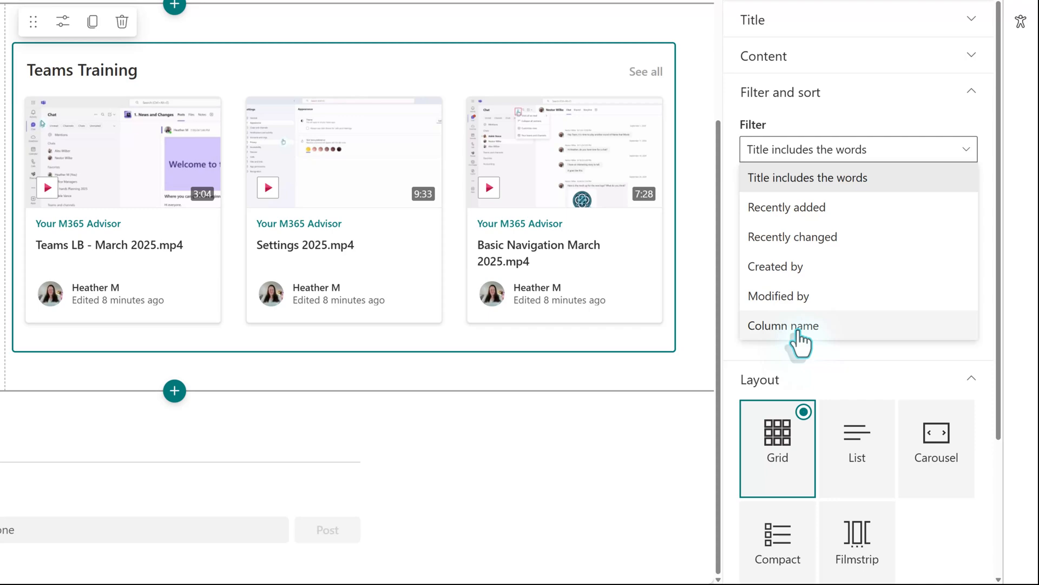
left_click(784, 326)
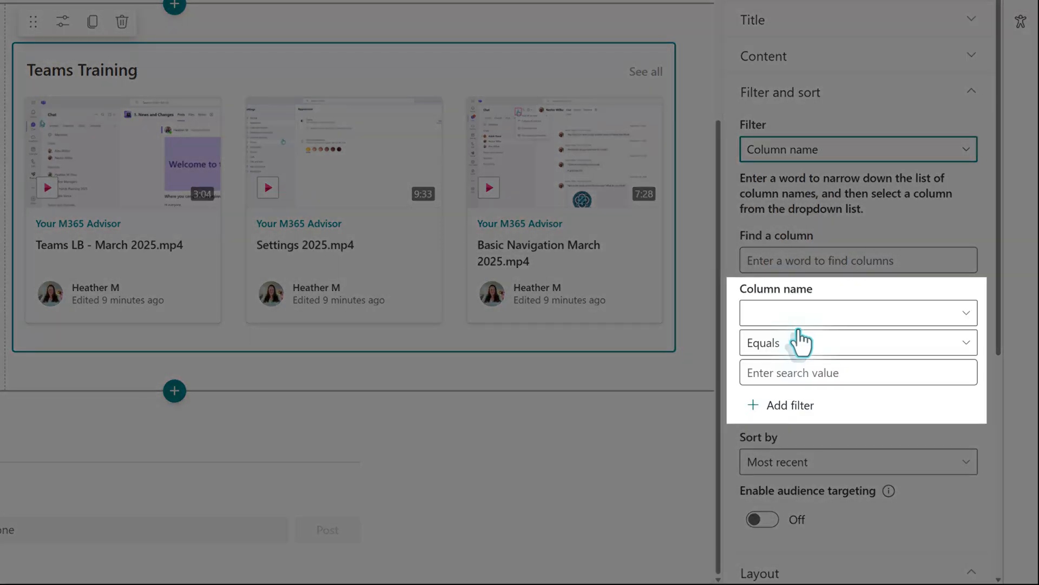
left_click(858, 260)
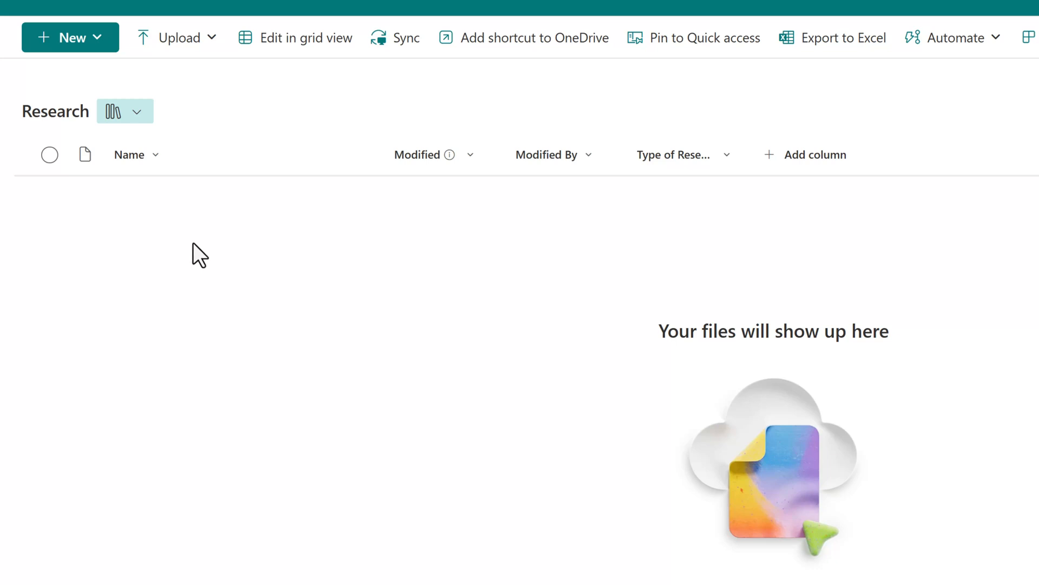
left_click(305, 37)
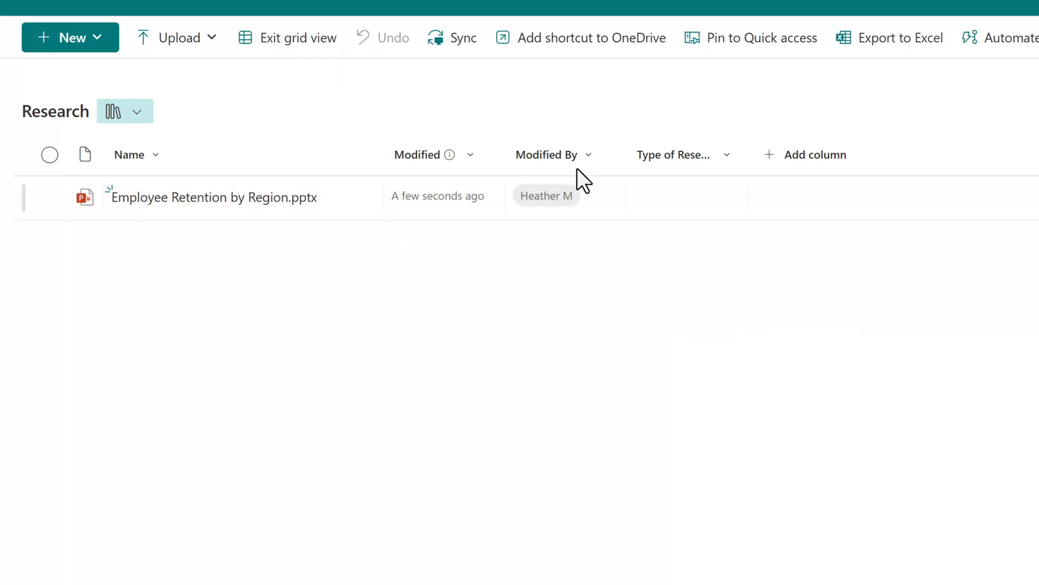
left_click(686, 197)
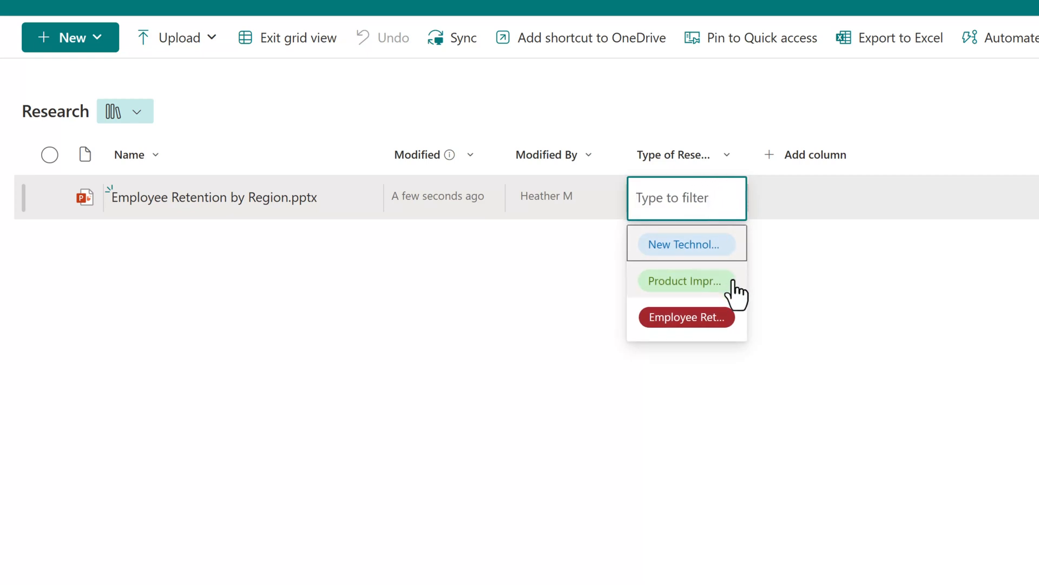
left_click(686, 318)
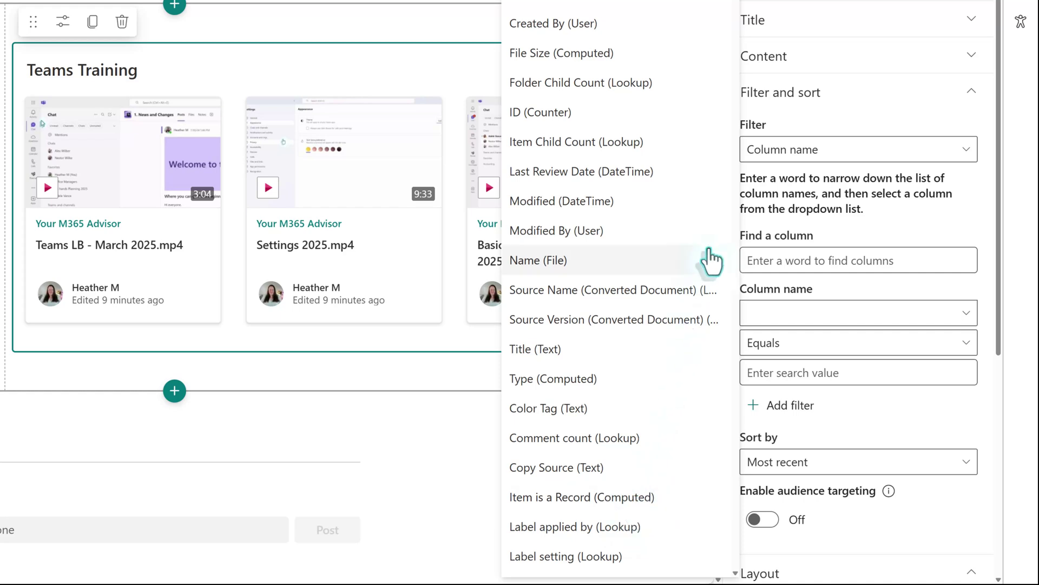
Step: Filter on the Name (File) column with the Contains operator
left_click(539, 260)
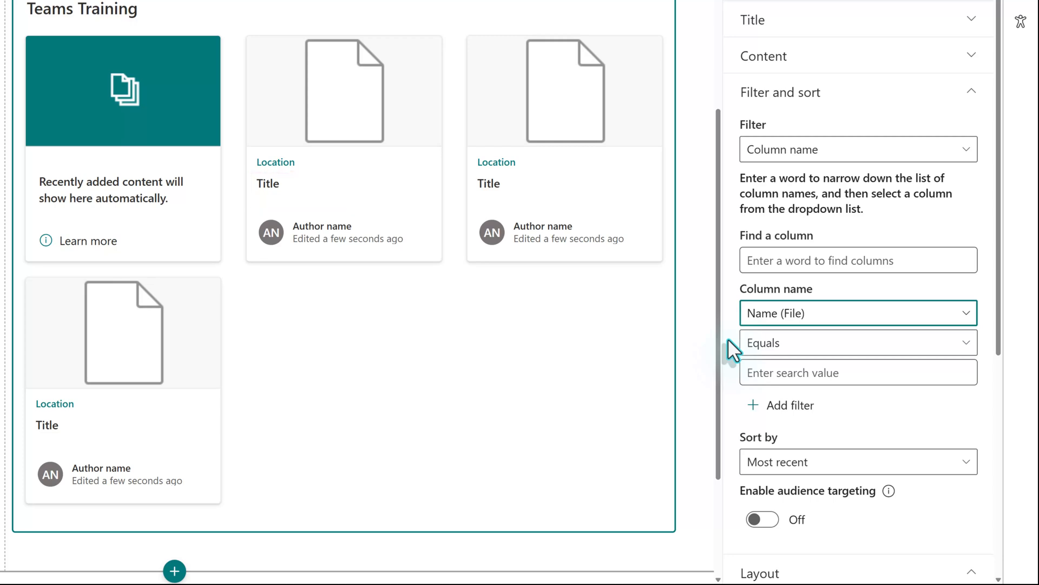
left_click(858, 342)
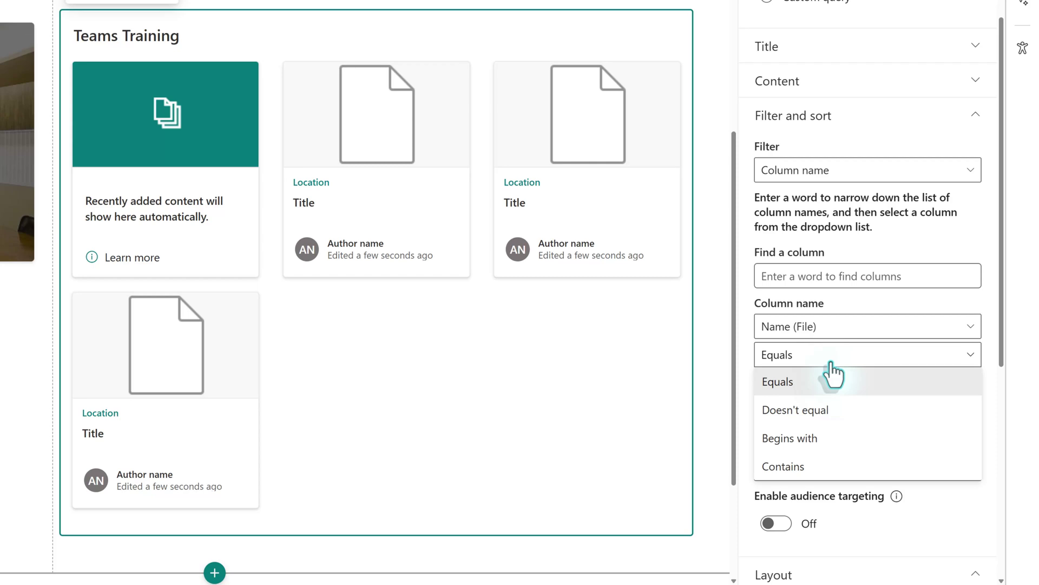
left_click(782, 465)
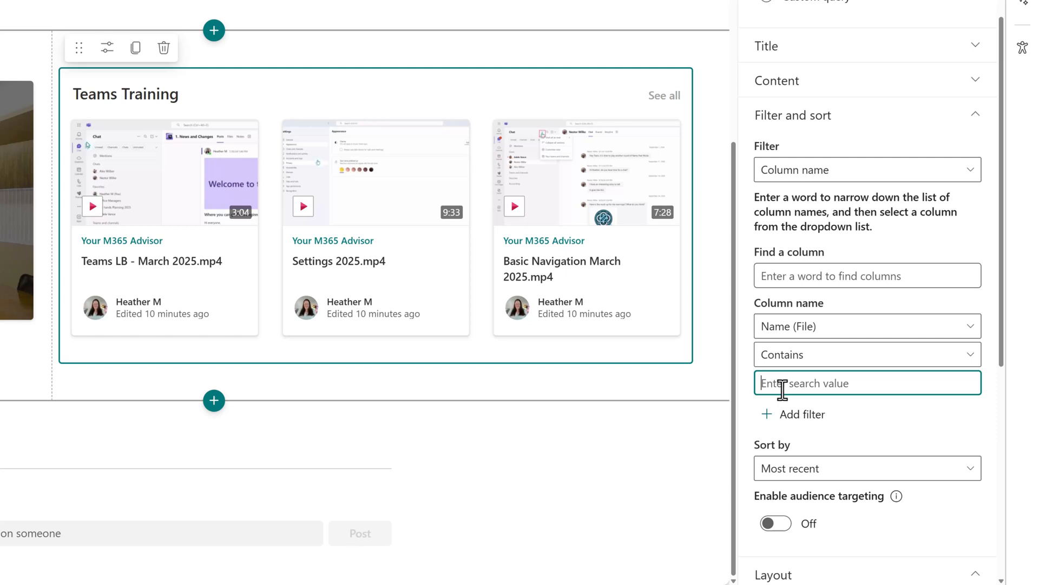
Step: Enter 'Teams' as the filter value, leaving only Teams LB - March 2025.mp4
type("Teams")
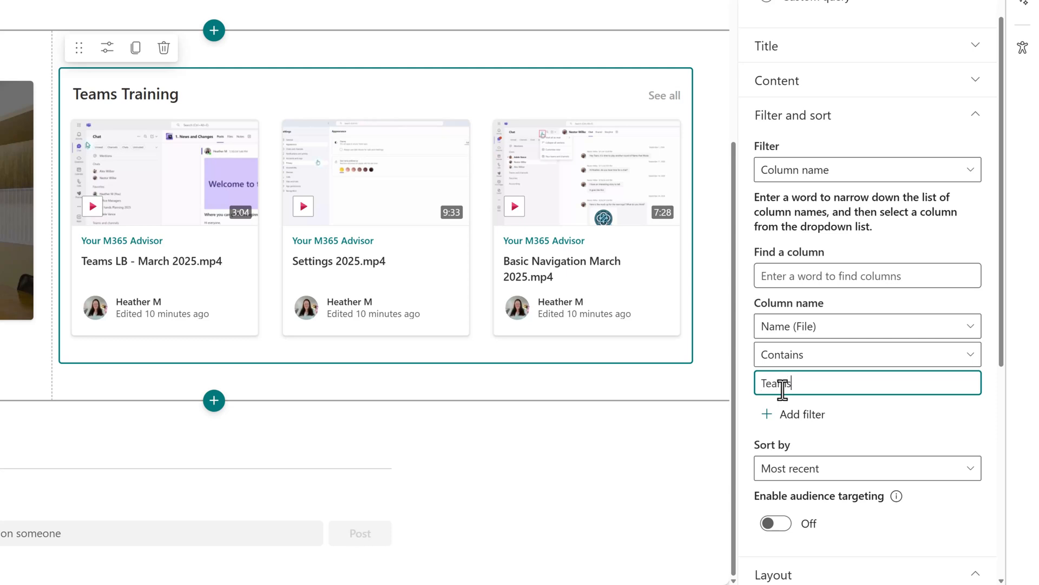
type("Teams")
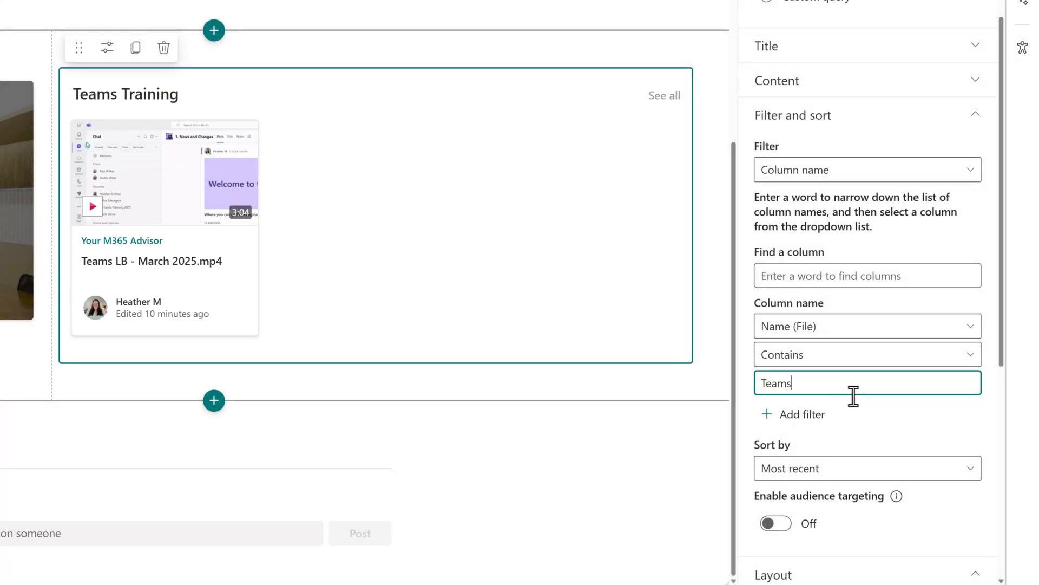
mouse_move(862, 409)
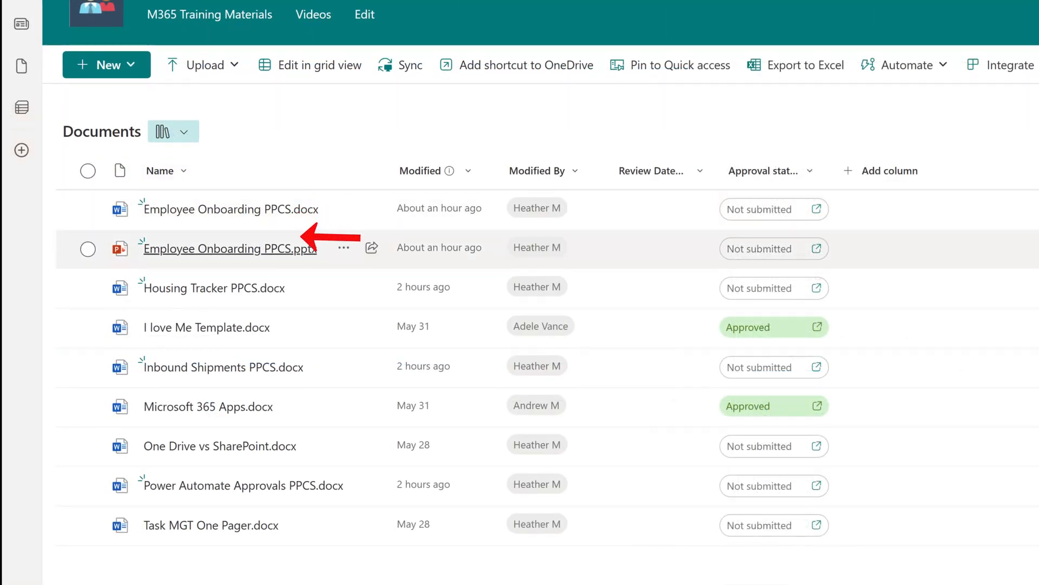
mouse_move(223, 367)
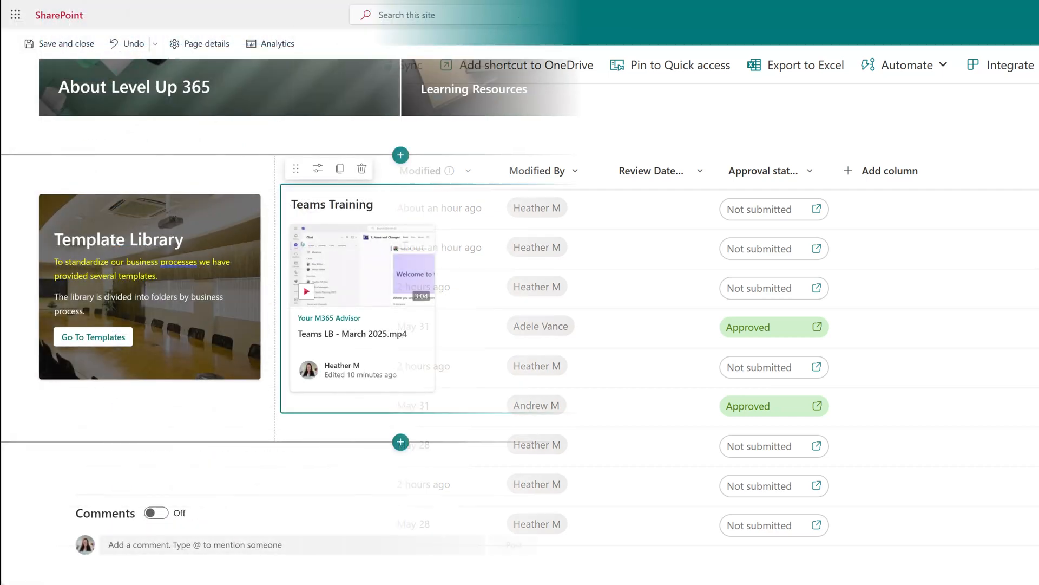
type("Teams")
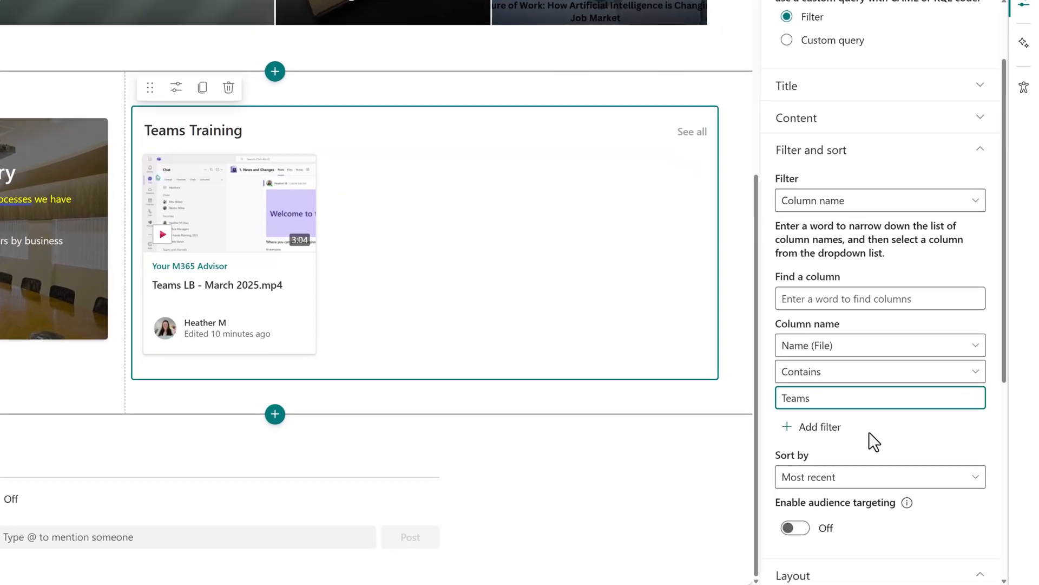
Step: After previewing Carousel and Compact, set Filmstrip layout showing up to 50 items
scroll("down", 3)
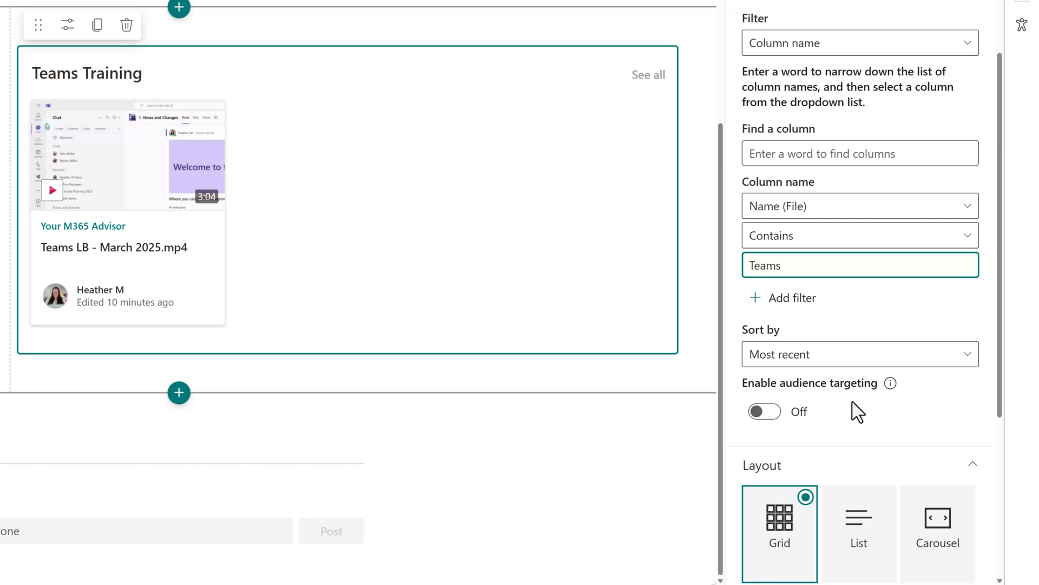
scroll("down", 3)
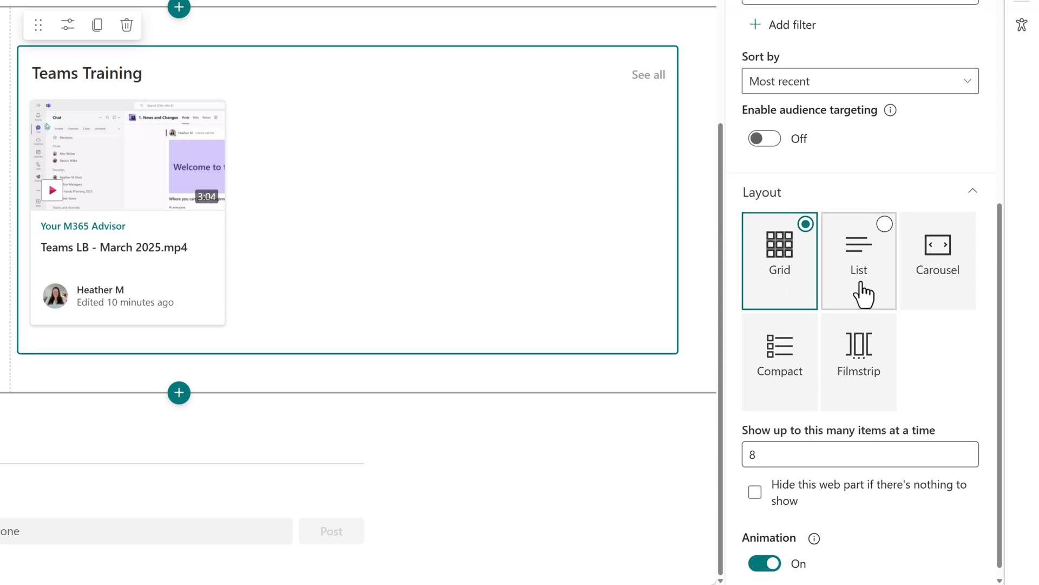
left_click(938, 260)
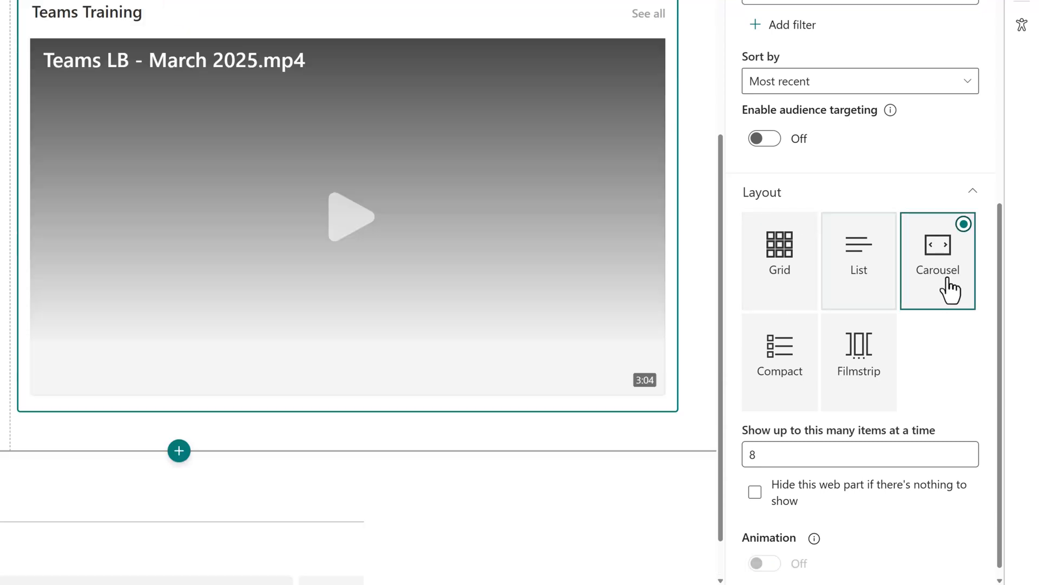
left_click(780, 359)
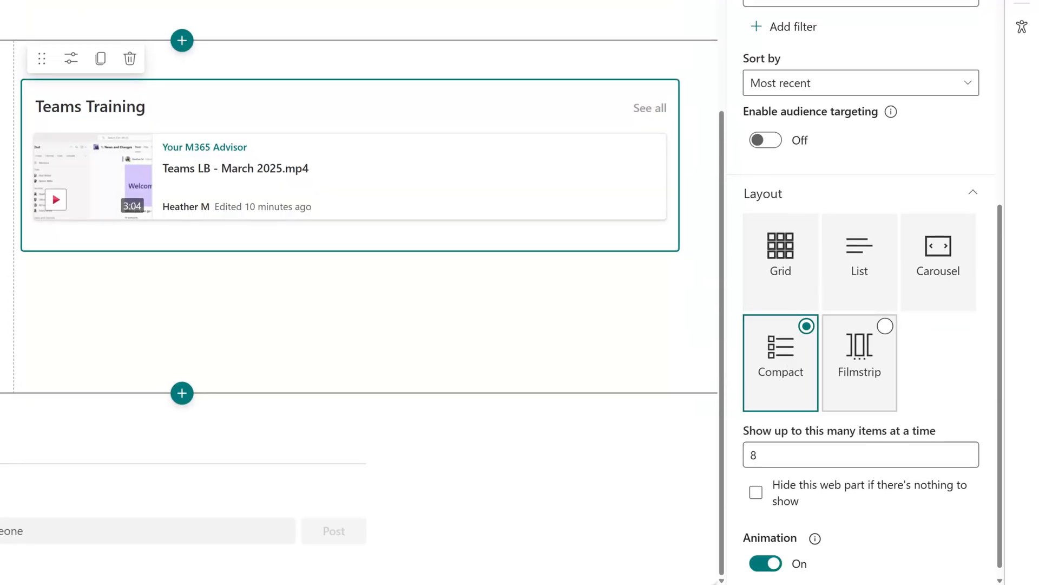
left_click(859, 362)
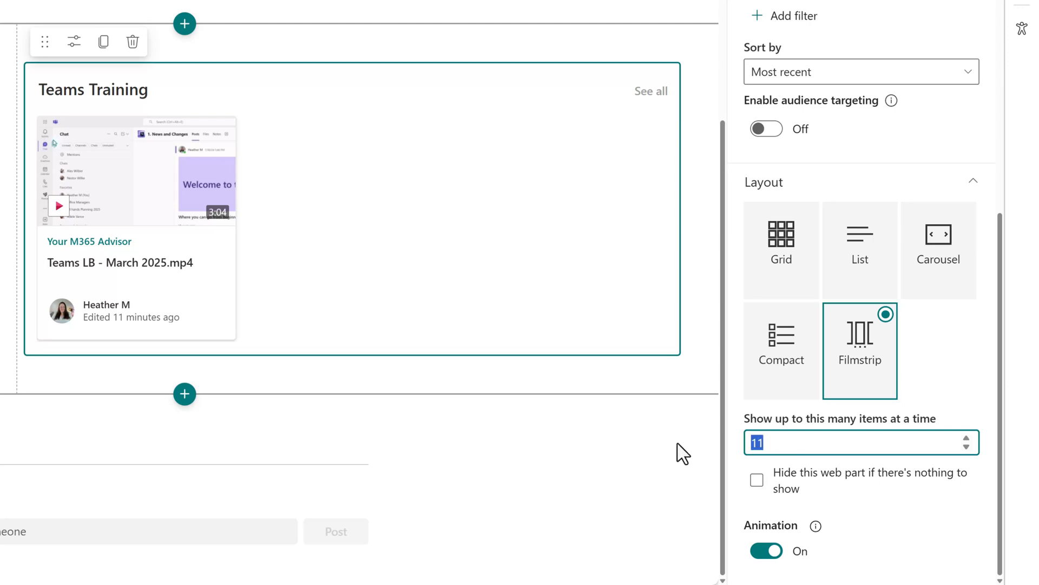
type("50")
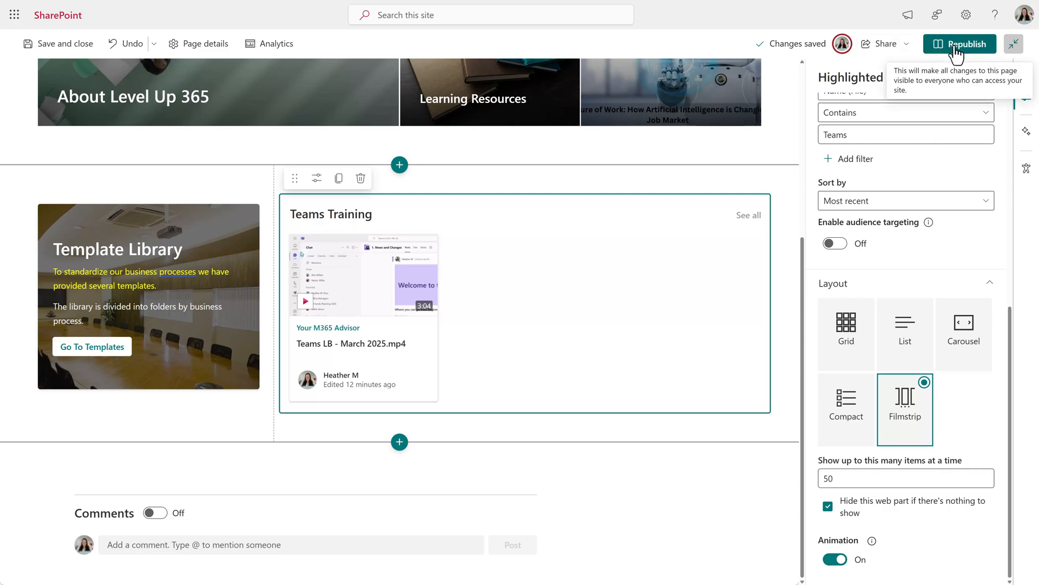
Step: Republish the page so the changes go live for everyone
left_click(964, 43)
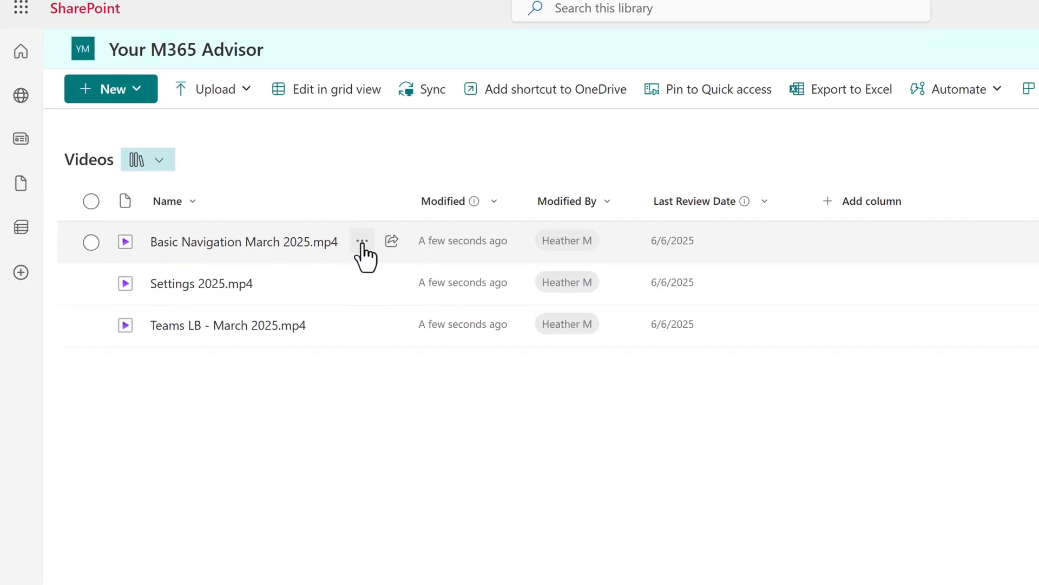
Step: In the Basic Navigation video's Details, rename it 'Teams Basic Navigation.mp4' with a friendly title
left_click(362, 240)
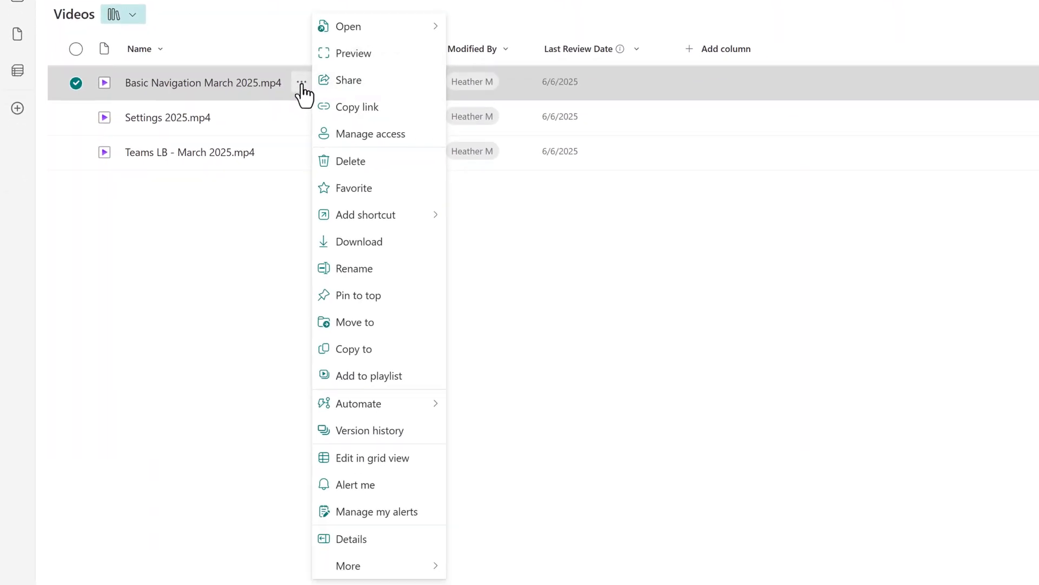
left_click(351, 539)
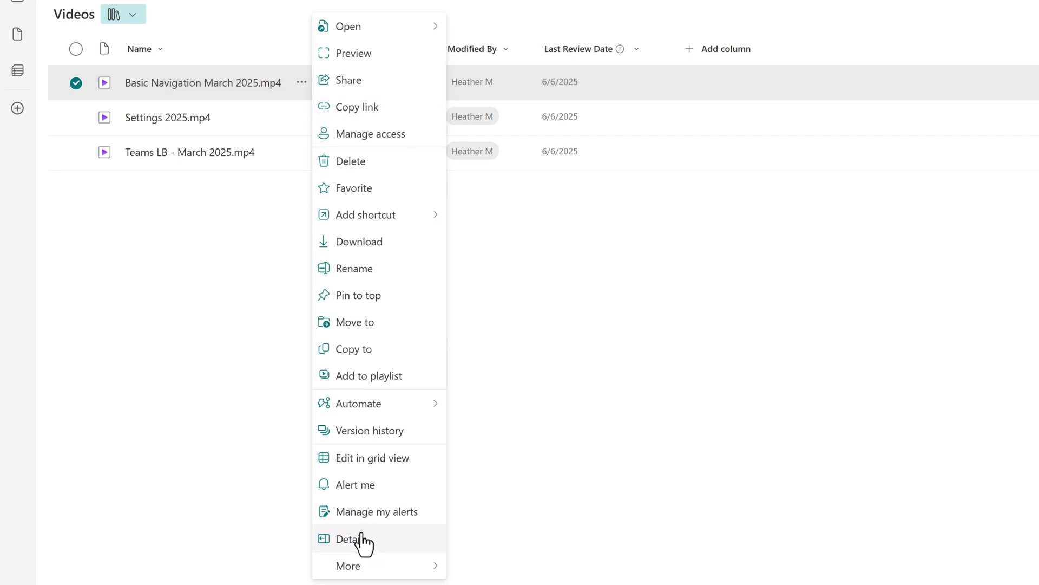
left_click(356, 538)
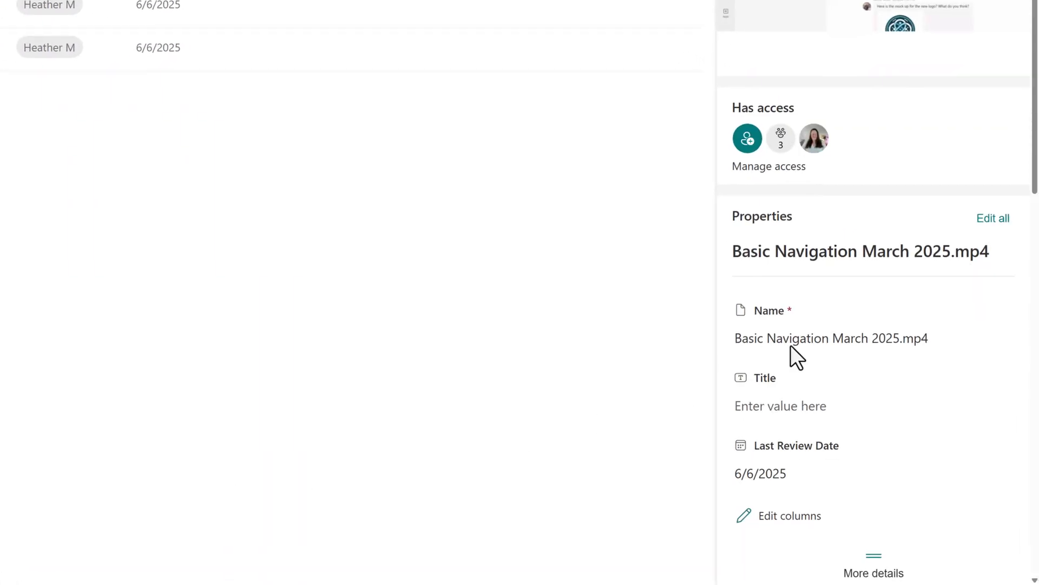
scroll("down", 3)
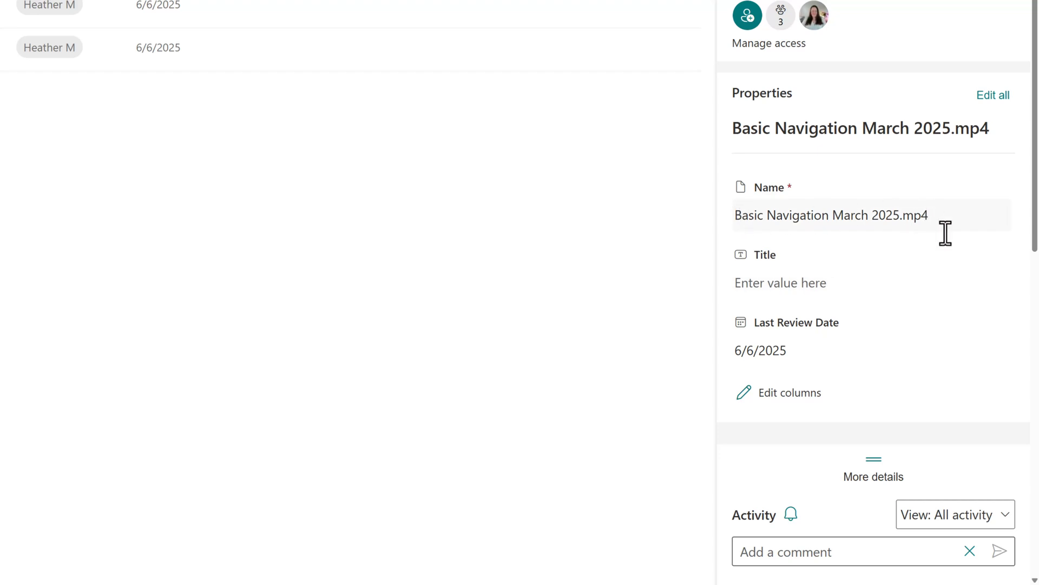
type("Teams B")
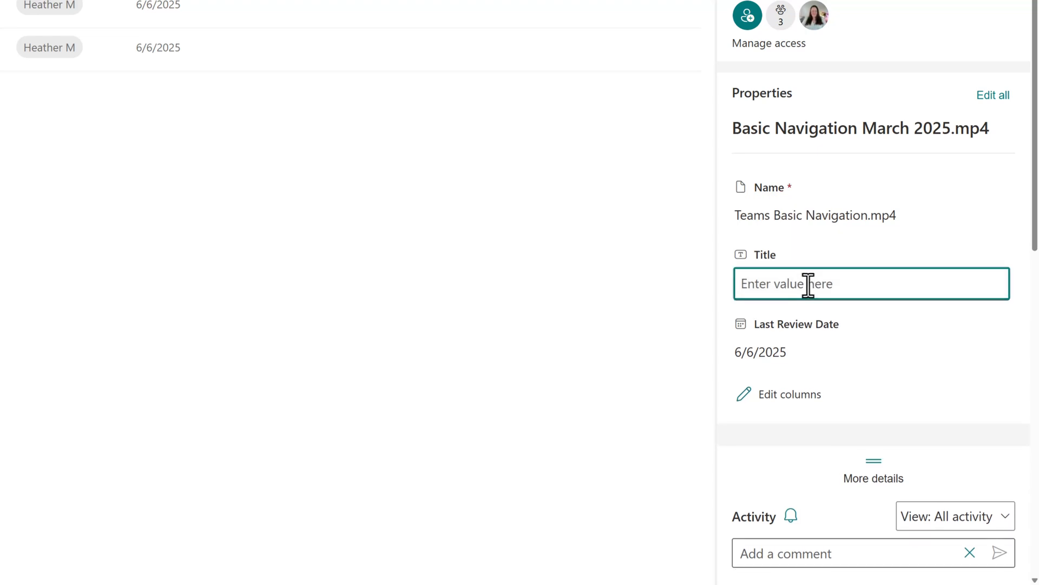
type("Basic Na")
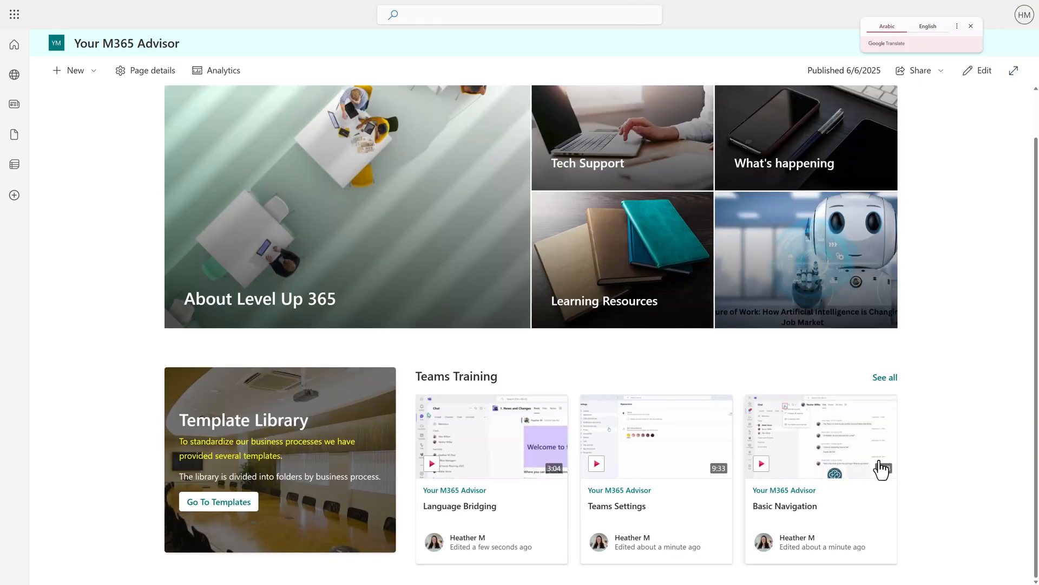
mouse_move(527, 468)
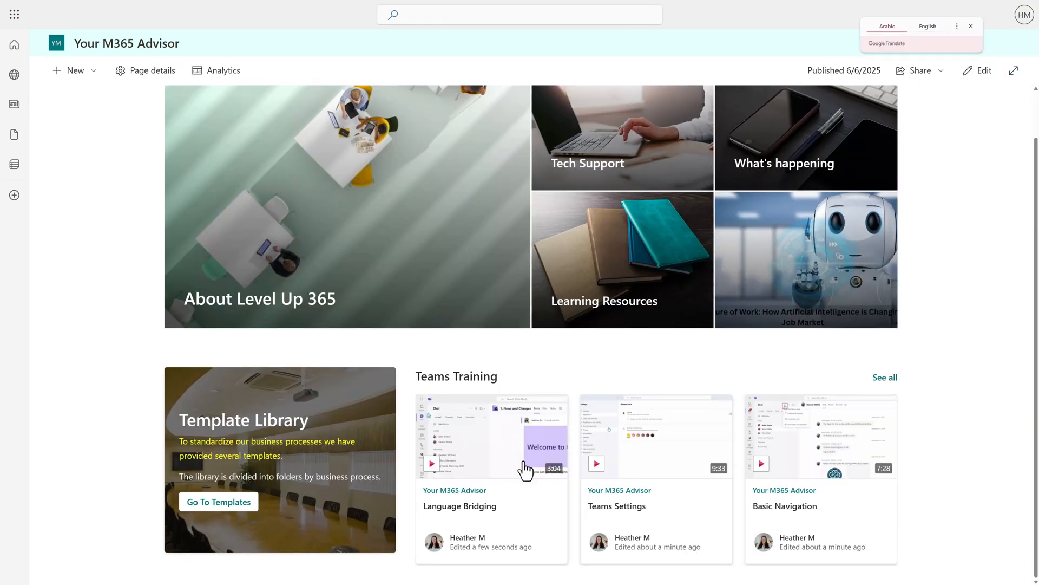
Step: Scroll the published page to reveal the three Teams Training video cards with their durations
scroll("down", 3)
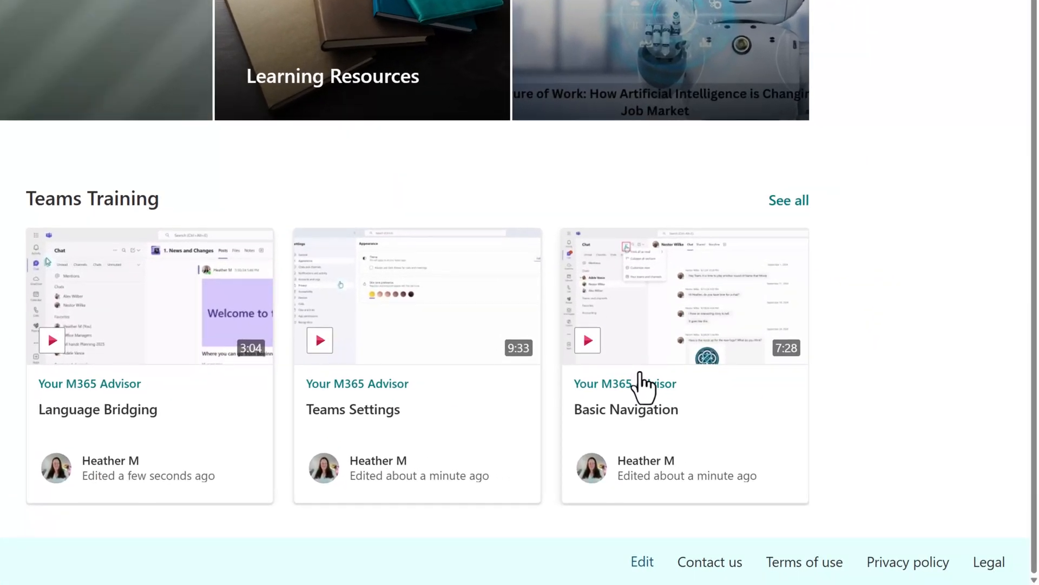
mouse_move(553, 303)
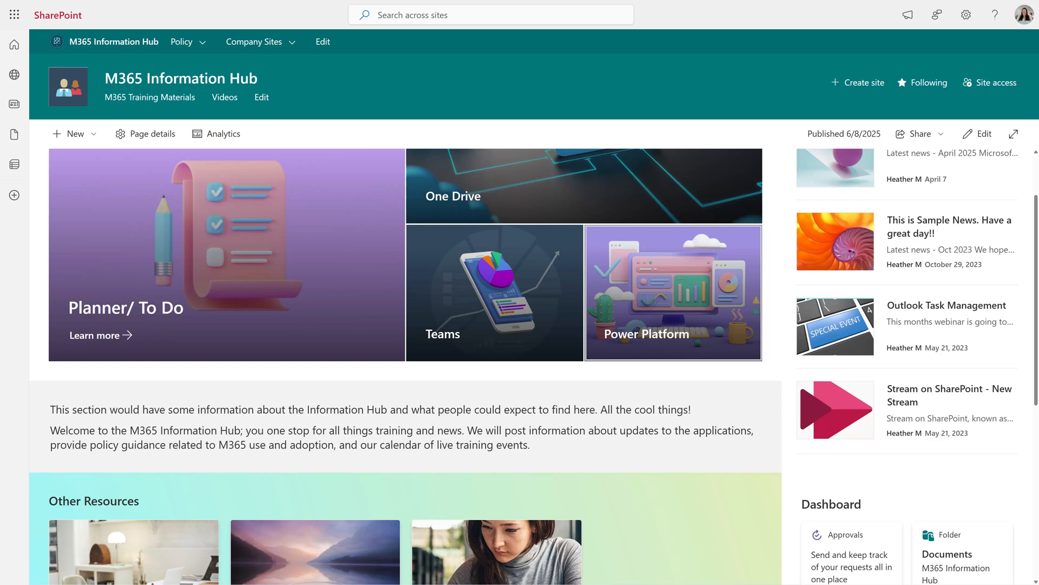
Step: Refresh the Power Platform and Case Studies pages so Employee Onboarding PPCS.docx appears as a fourth case study
scroll("down", 3)
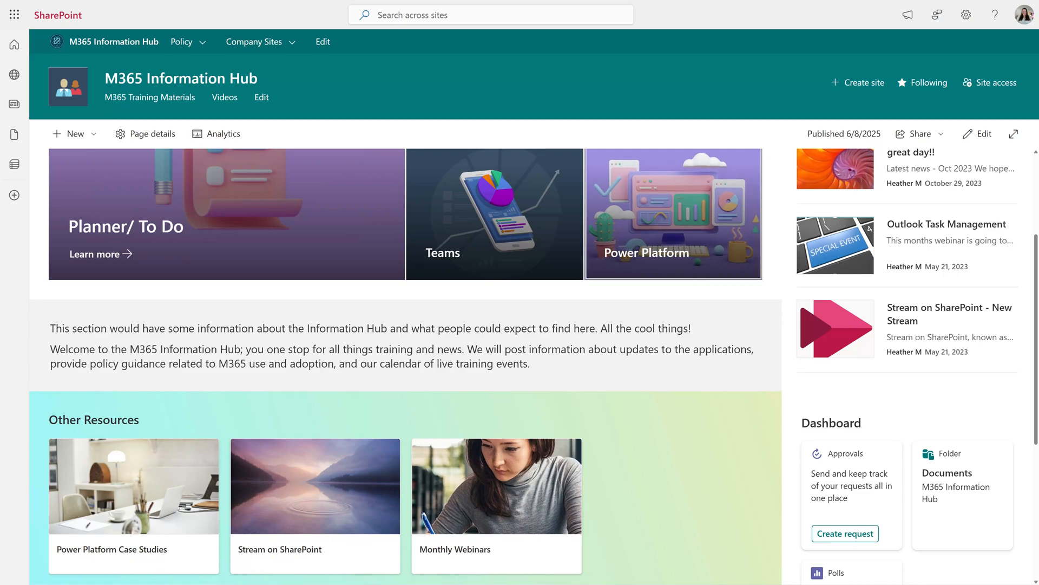
key("F5")
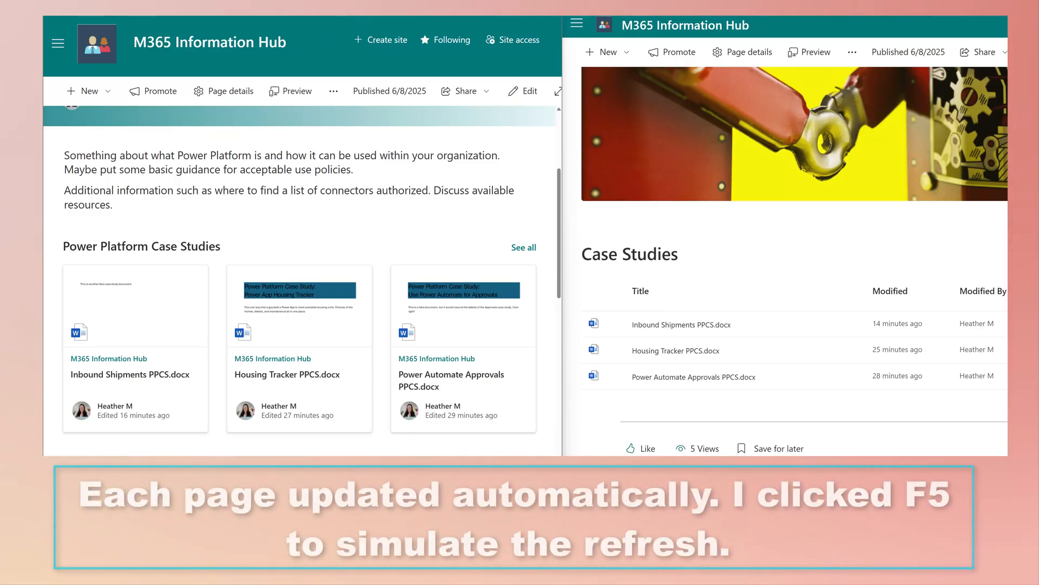
key("F5")
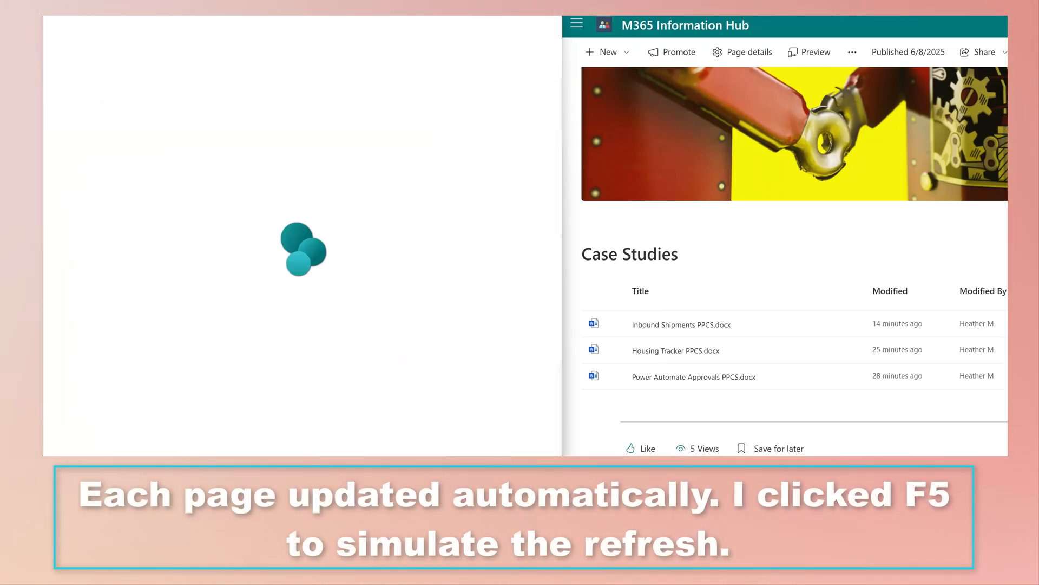
key("F5")
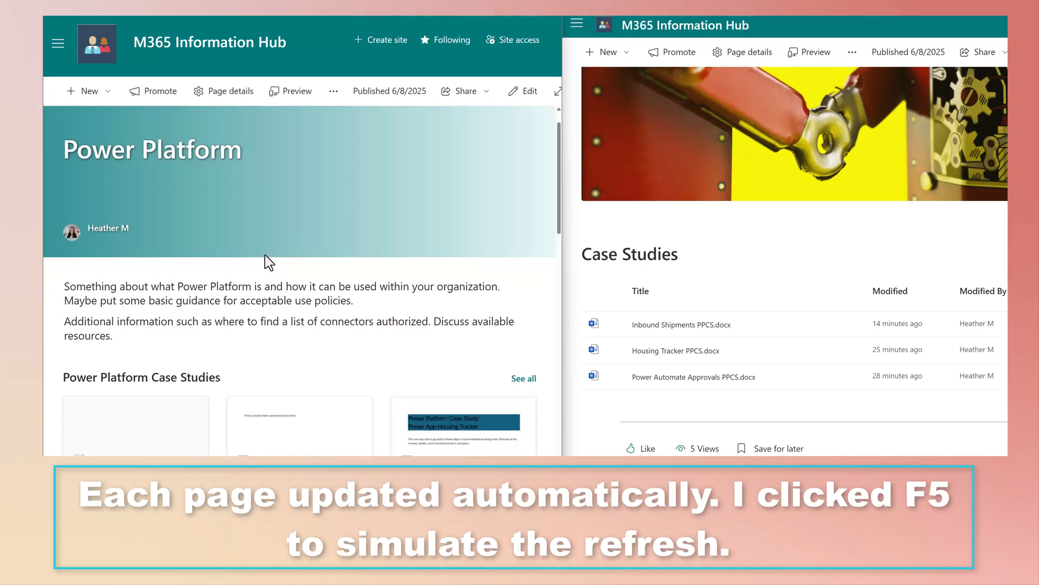
key("F5")
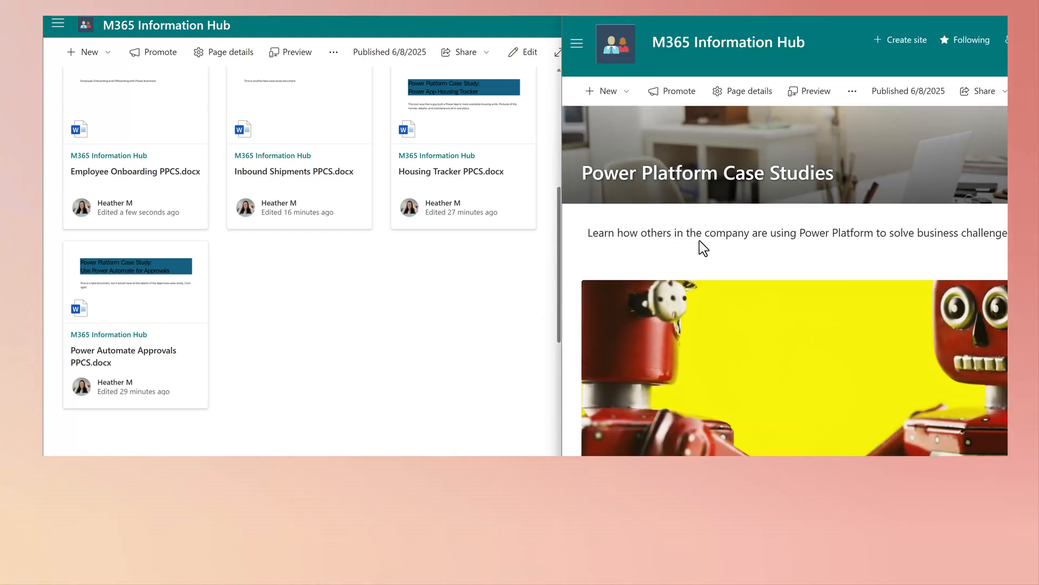
scroll("down", 3)
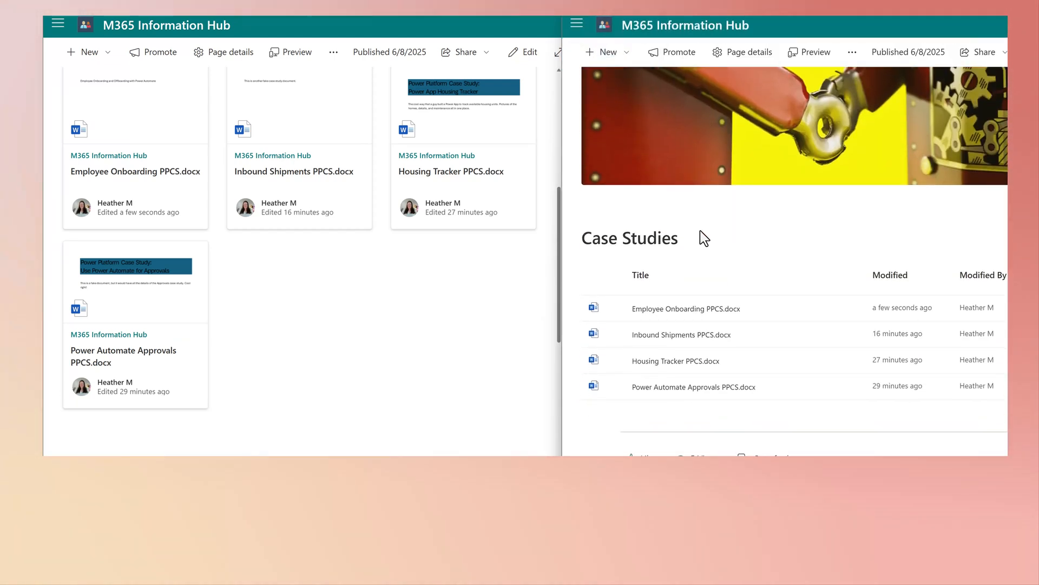